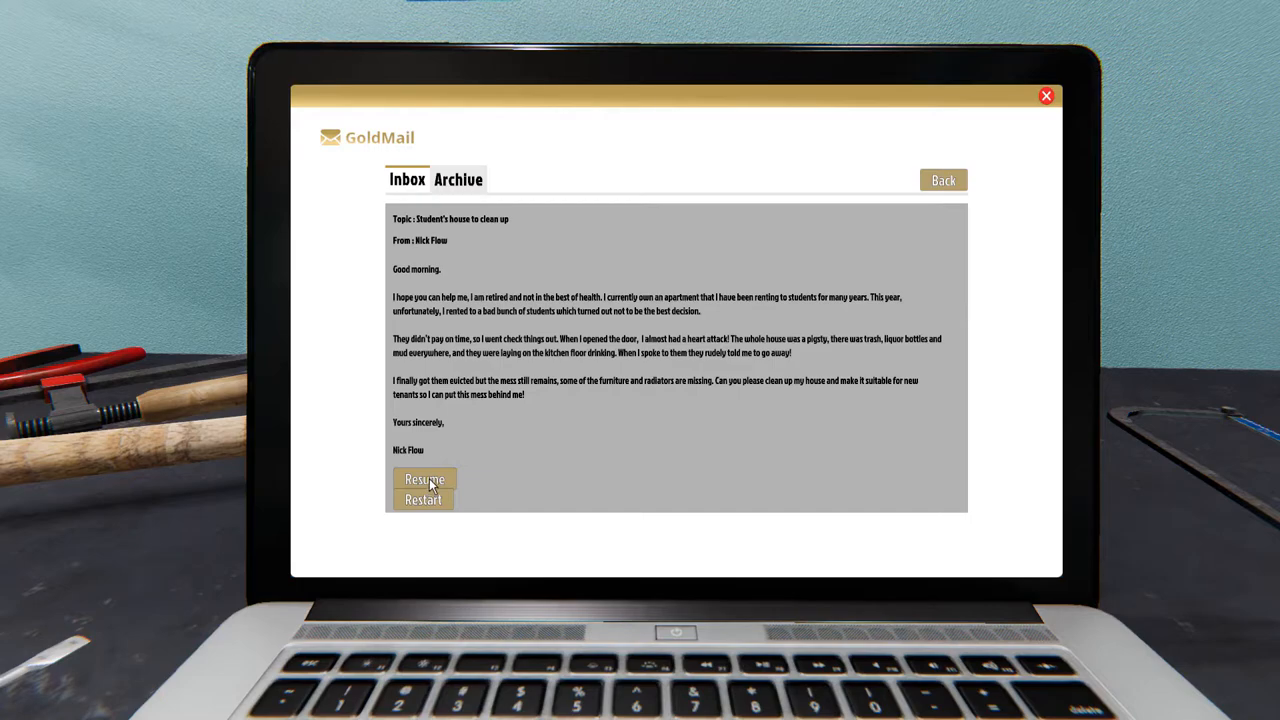
# Accept the Student's house cleanup job from the GoldMail email.
pyautogui.click(424, 480)
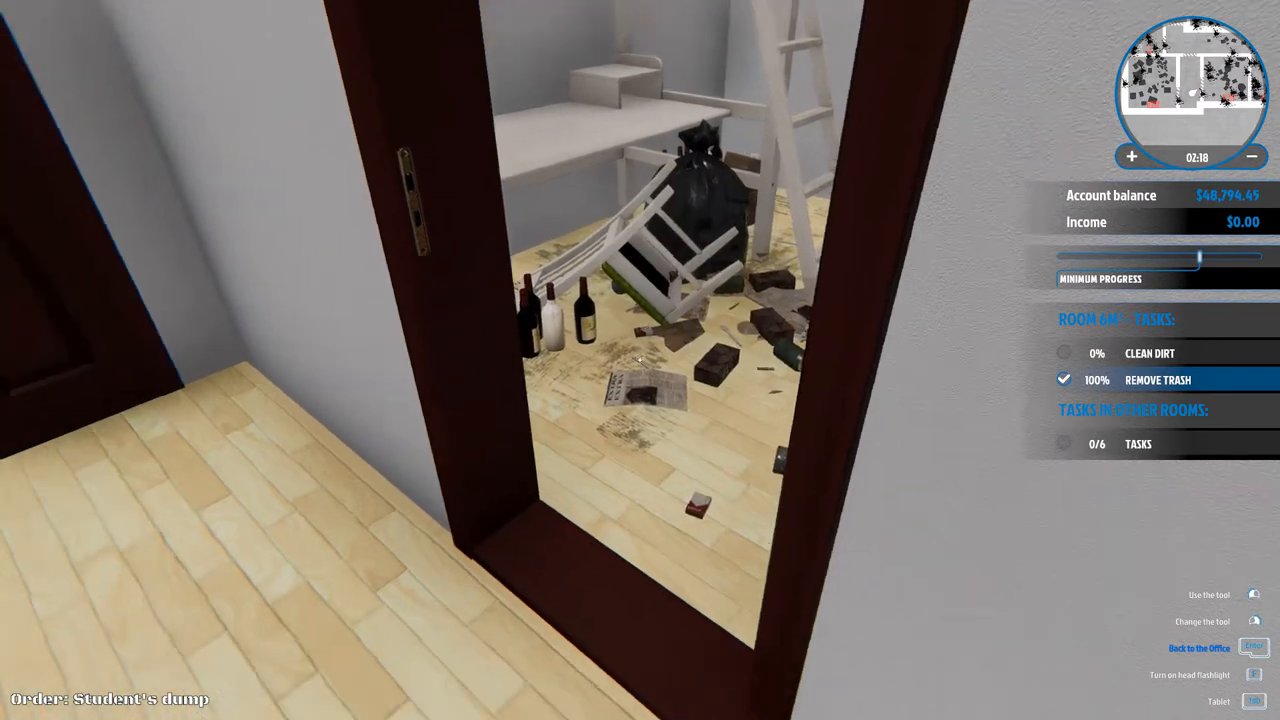
pyautogui.moveTo(640, 360)
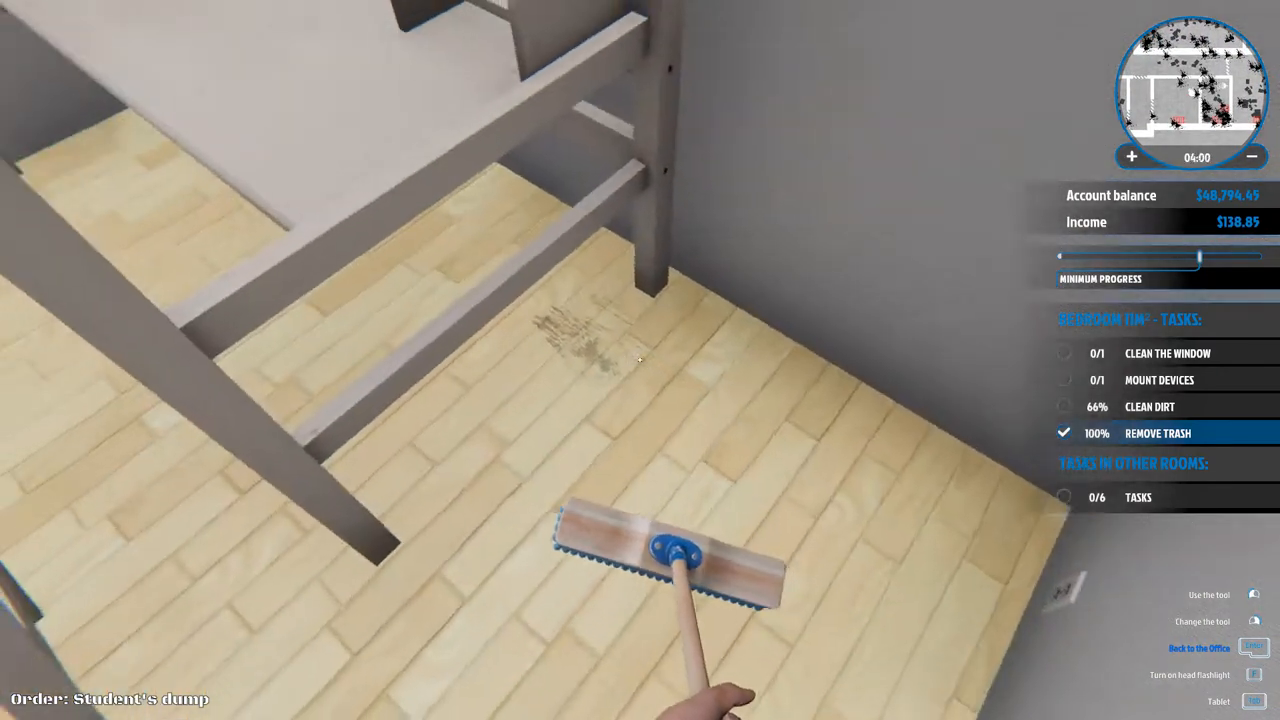
pyautogui.moveTo(640, 360)
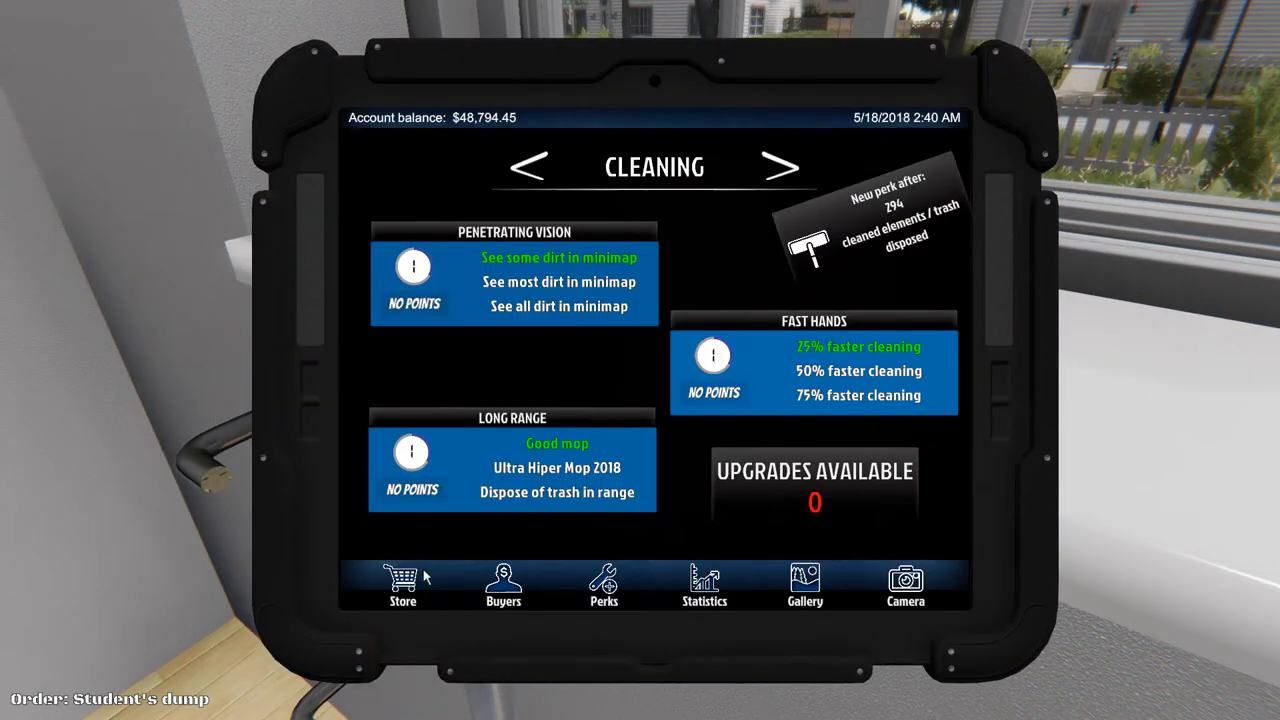
# Search the store's full list for 'ra' and buy the Radiator.
pyautogui.click(402, 584)
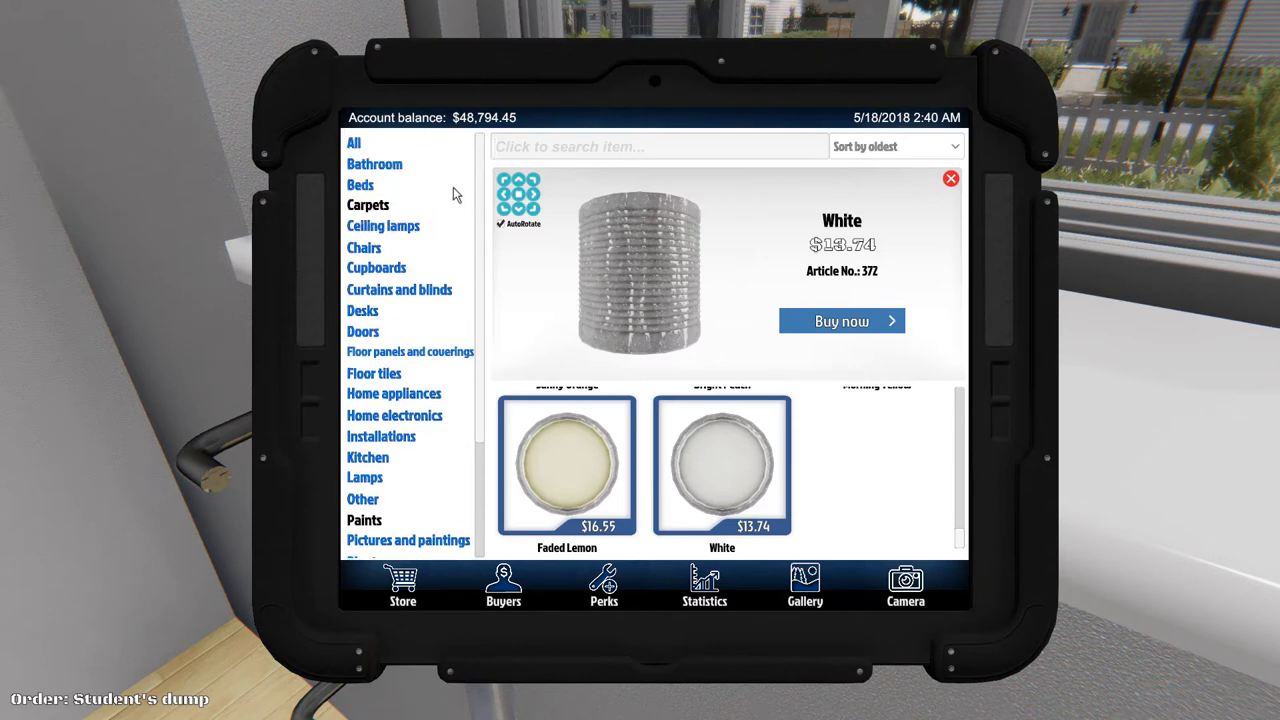
pyautogui.click(352, 142)
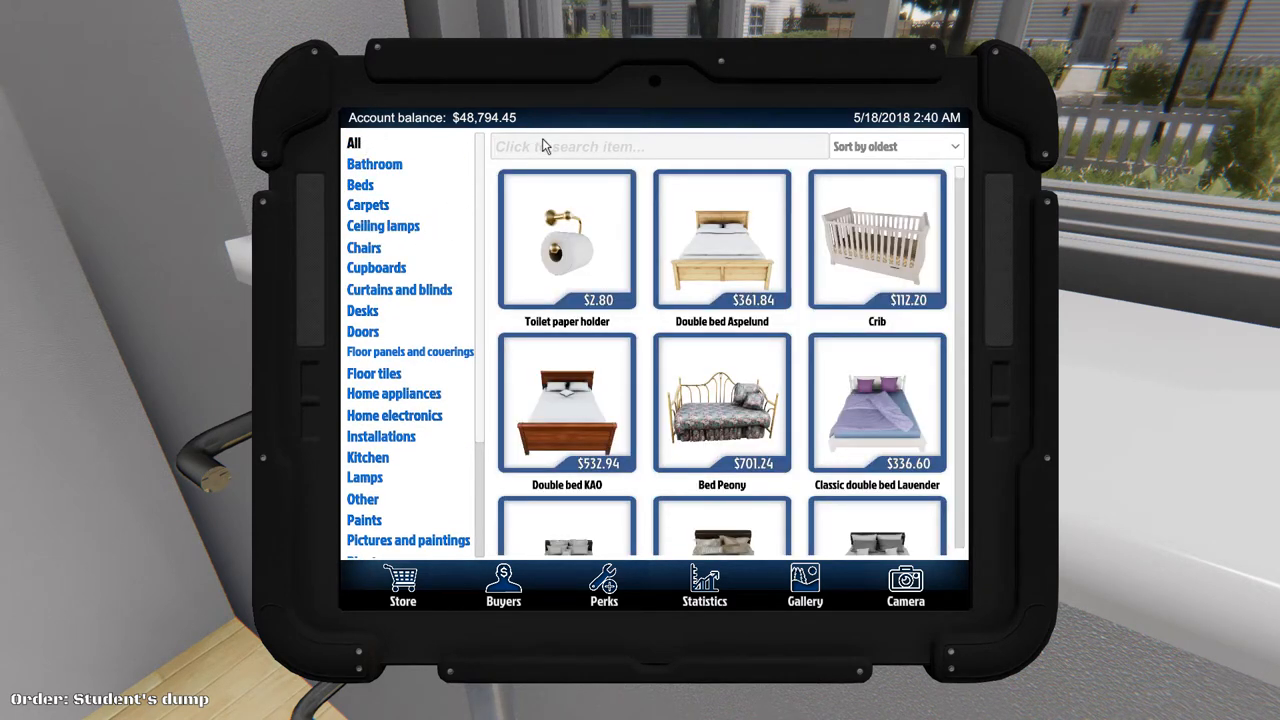
pyautogui.write('ra')
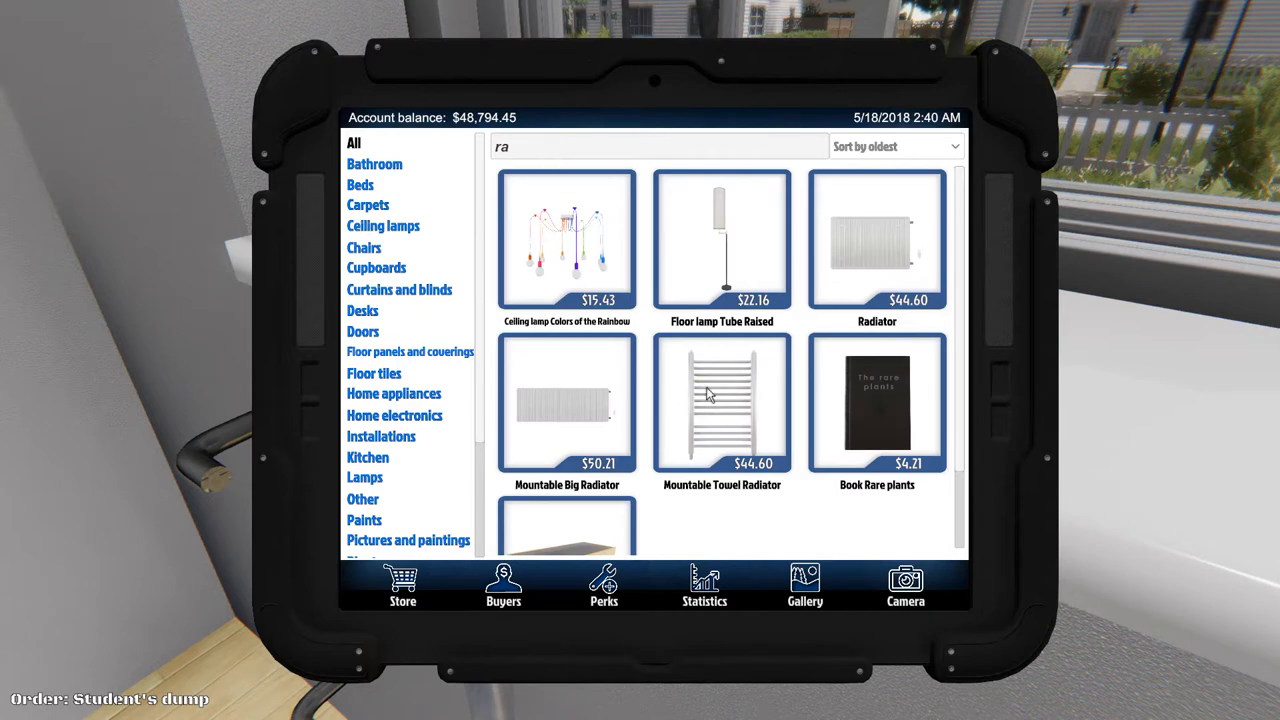
pyautogui.moveTo(796, 336)
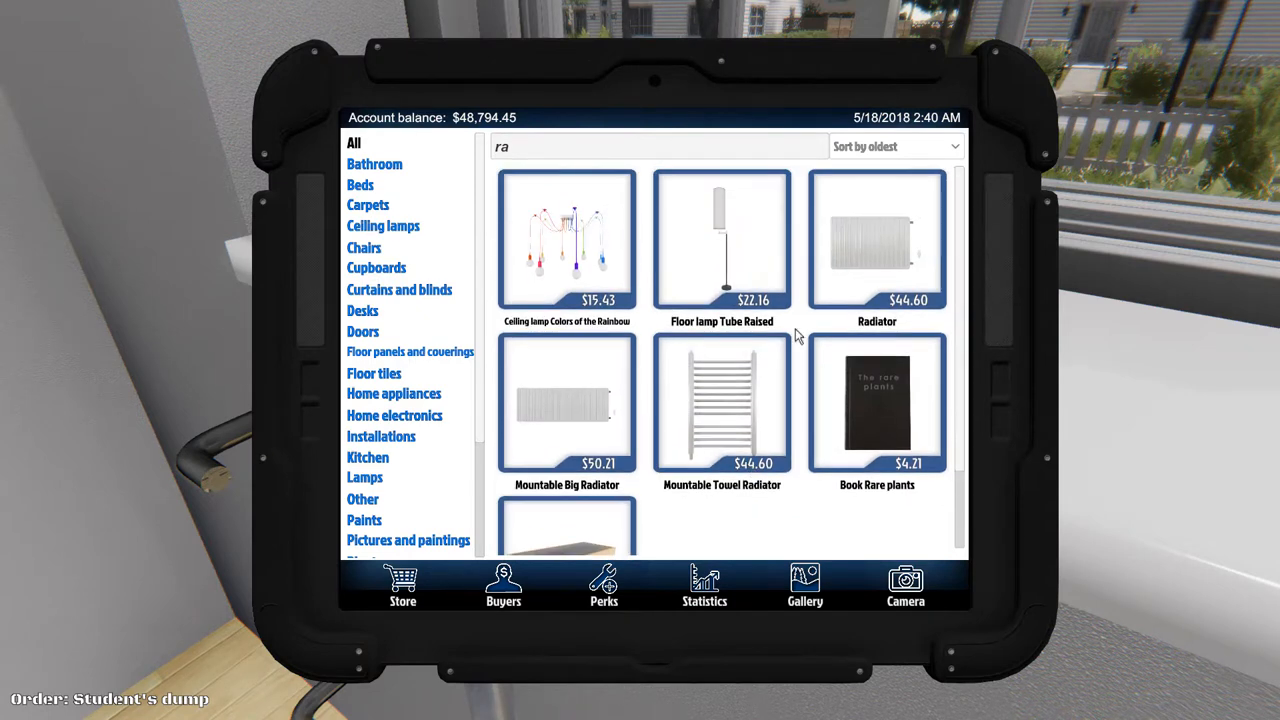
pyautogui.click(876, 240)
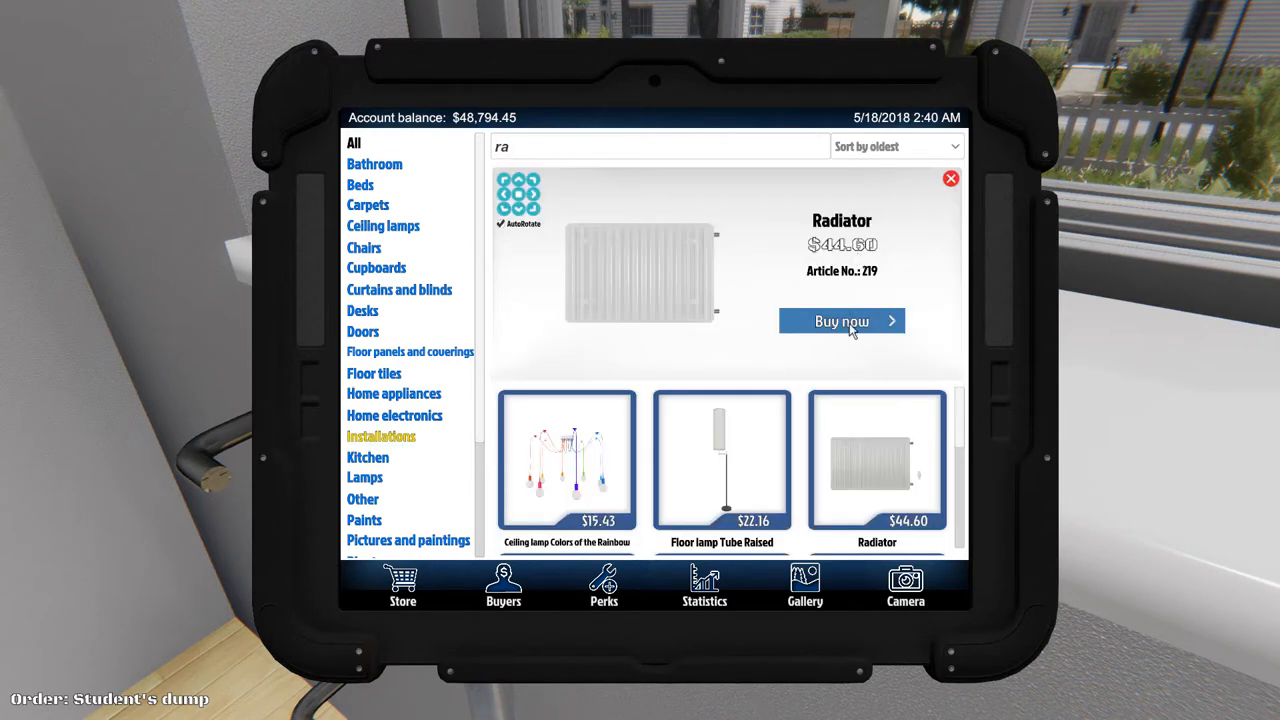
pyautogui.click(840, 320)
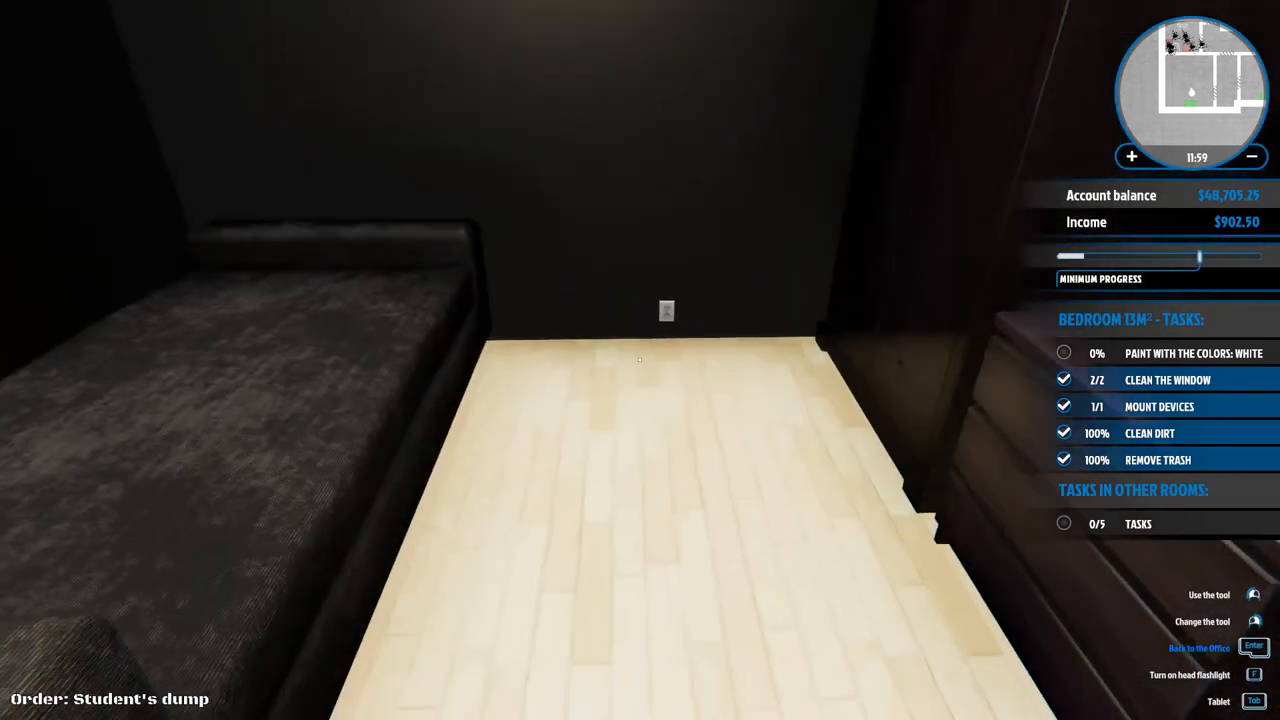
# Bring up the tablet after the bedroom's dirt is fully cleared.
pyautogui.press('Tab')
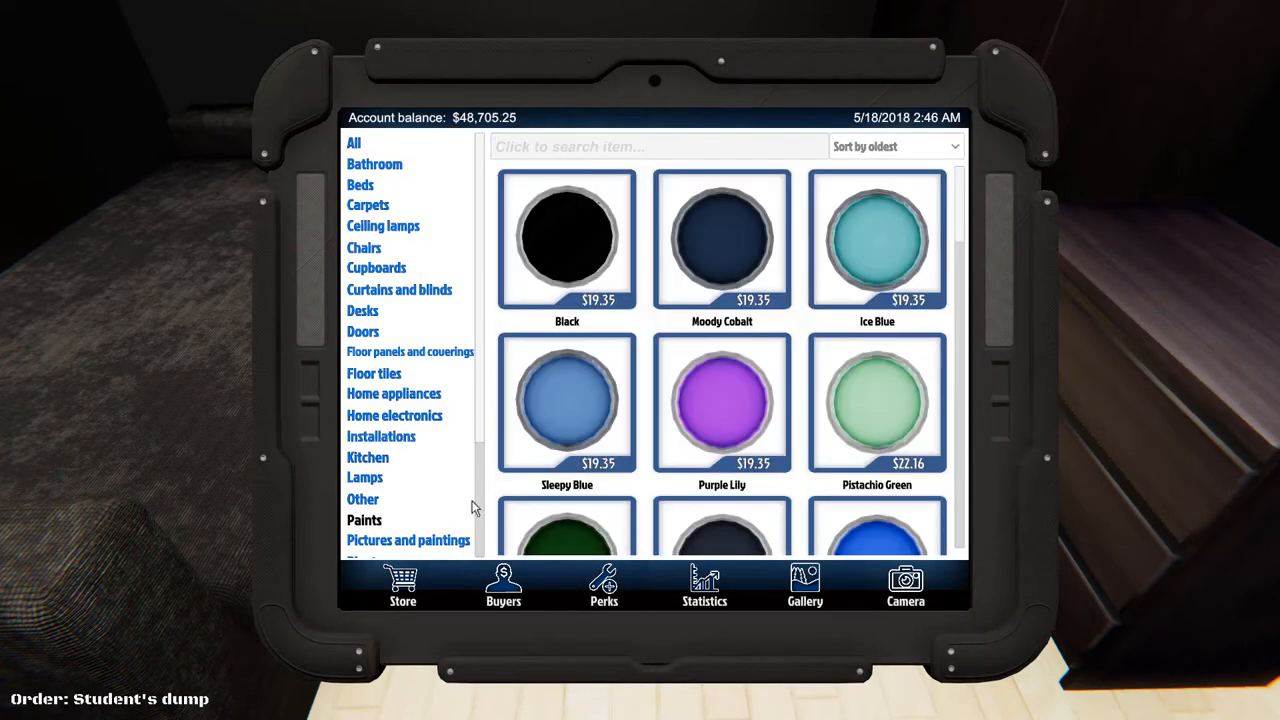
# Scroll the Paints list to White and buy a can of it.
pyautogui.scroll(-3)
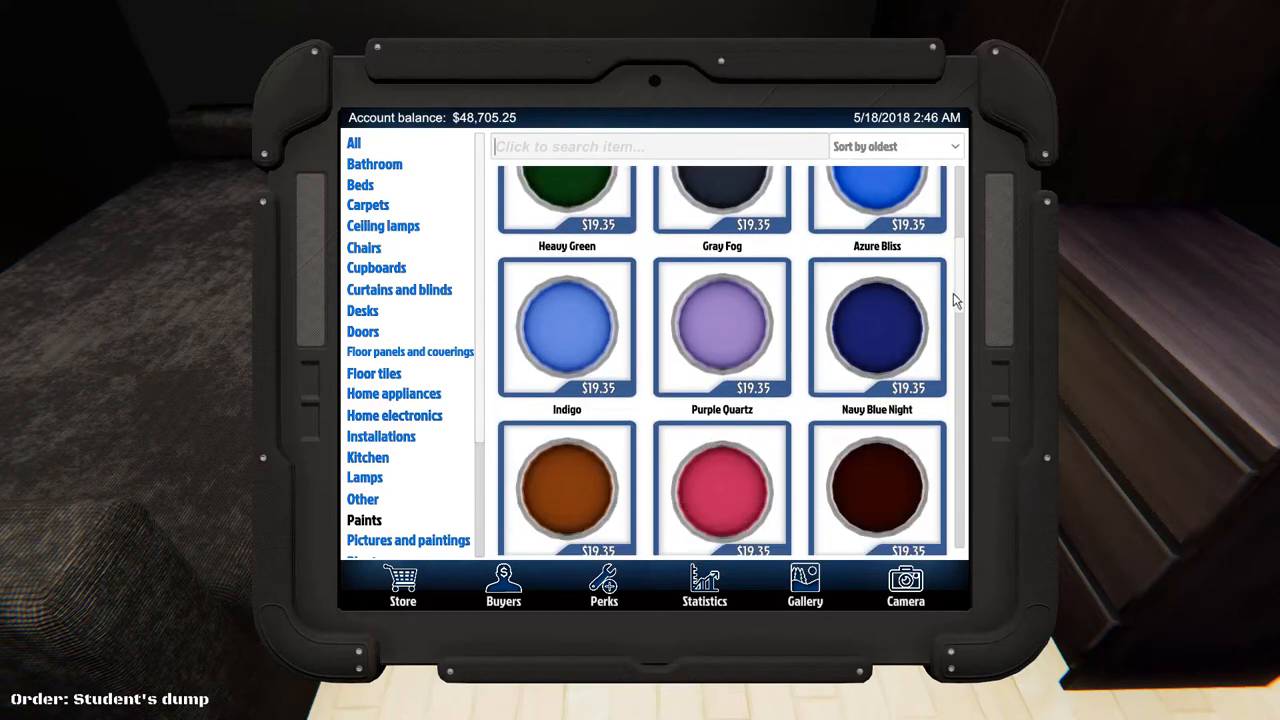
pyautogui.scroll(-3)
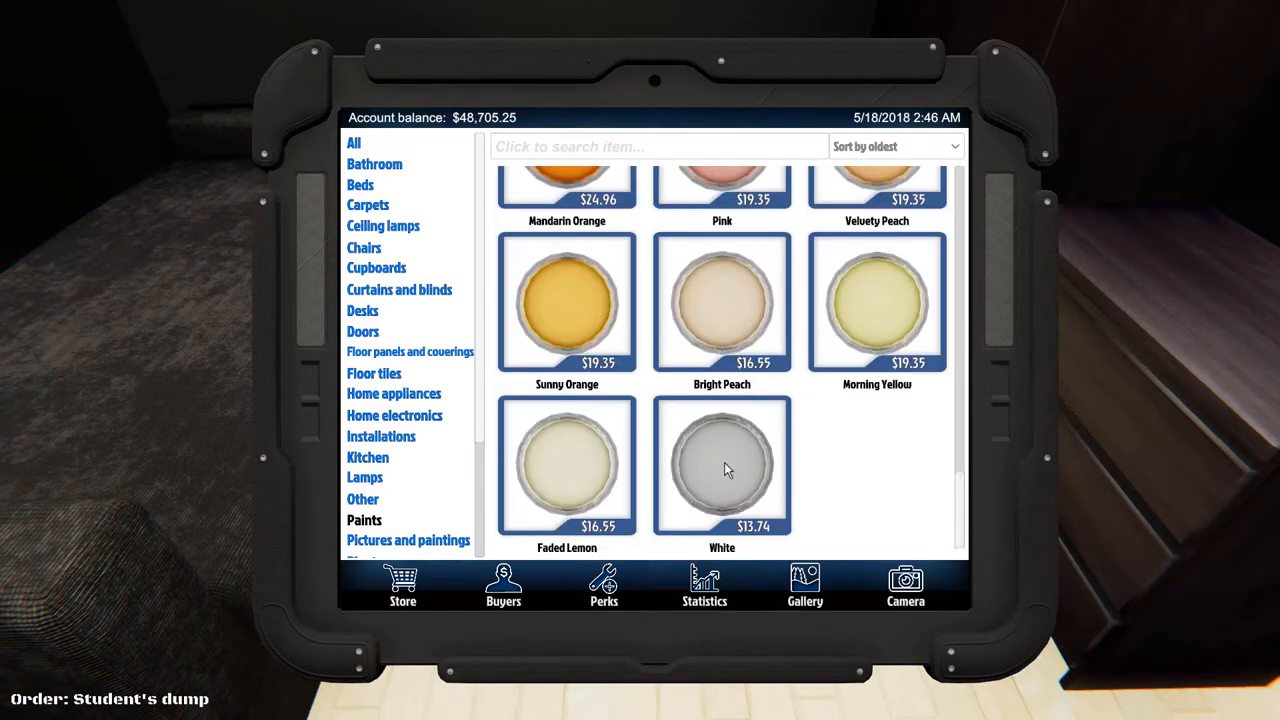
pyautogui.click(722, 464)
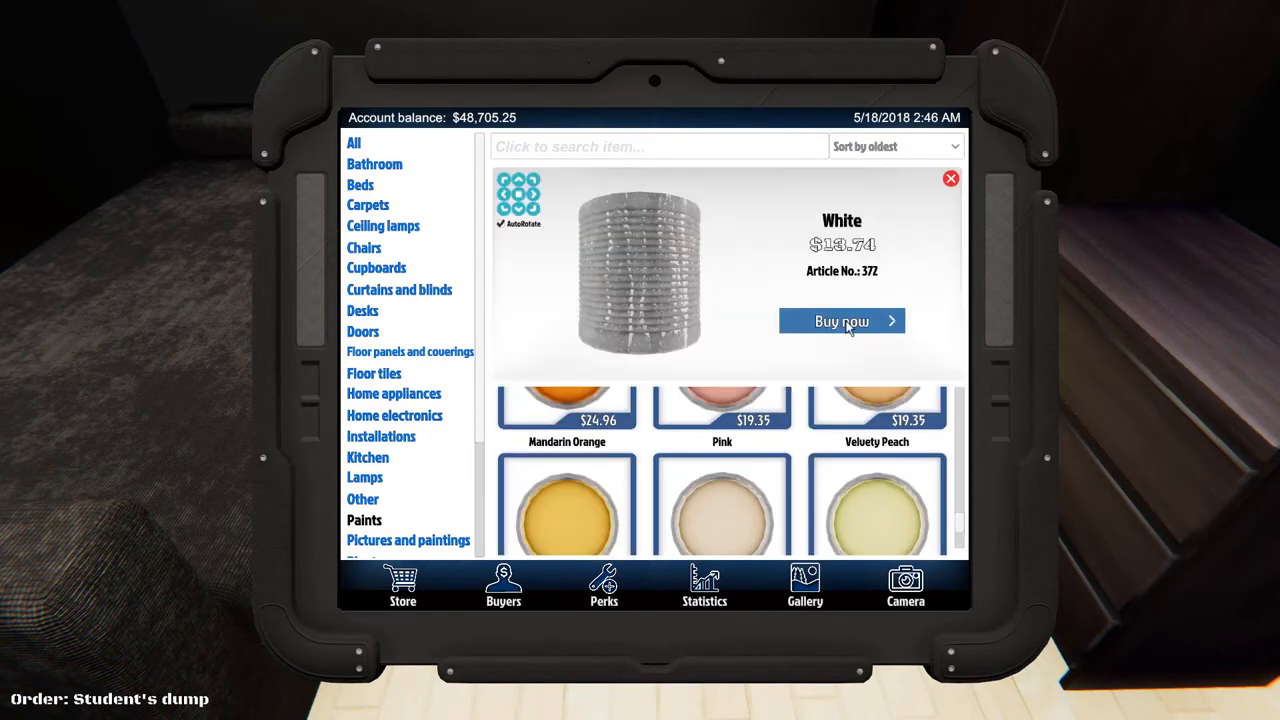
pyautogui.click(842, 320)
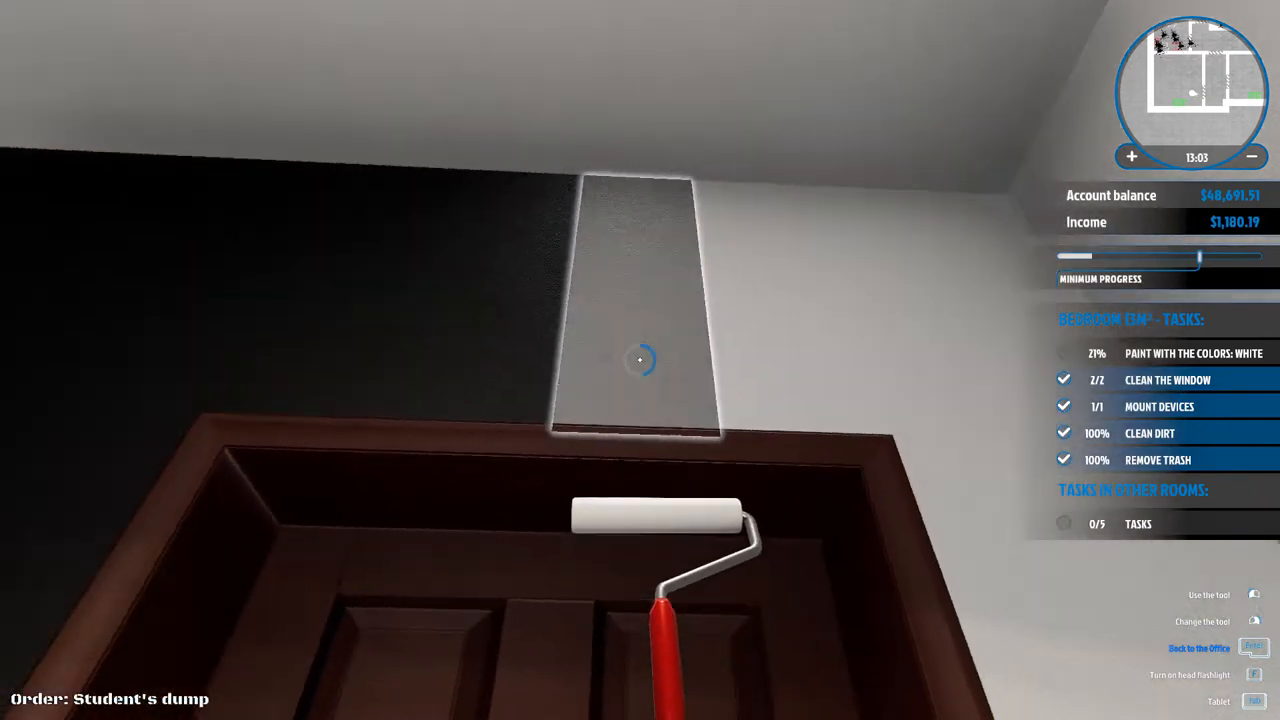
# Roll White paint over the bedroom's remaining dark wall sections.
pyautogui.click(640, 360)
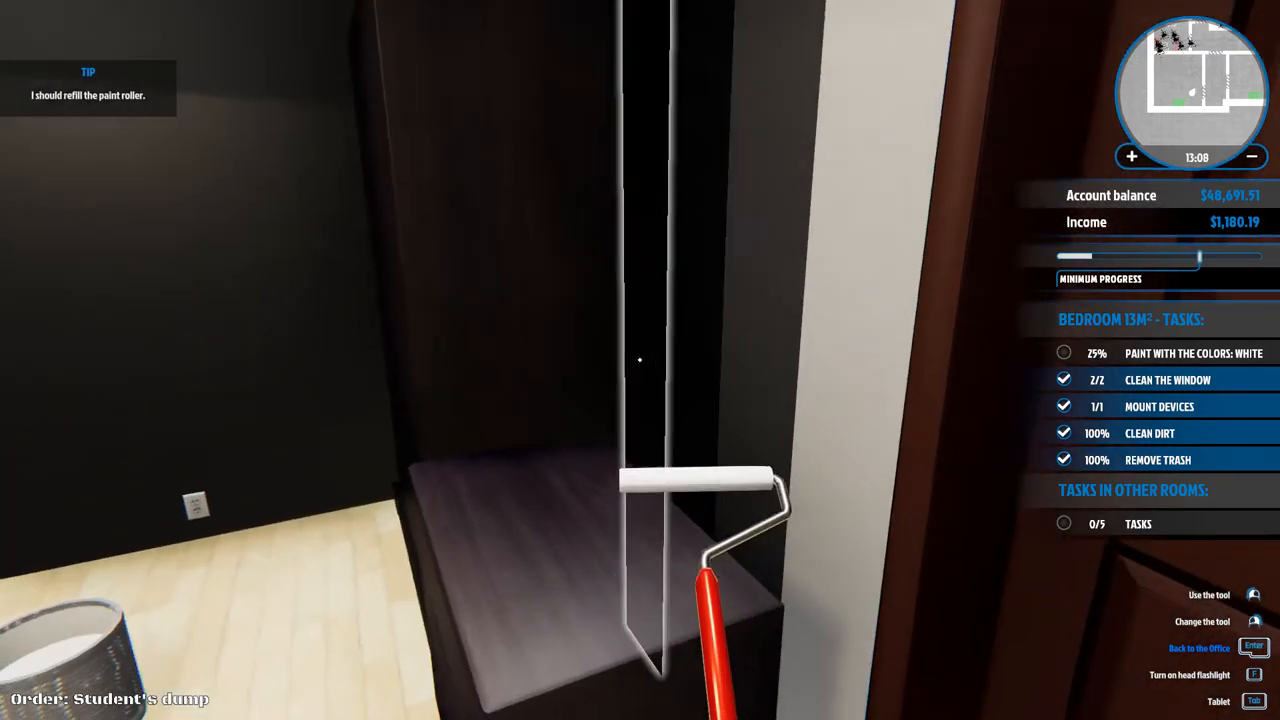
pyautogui.moveTo(640, 360)
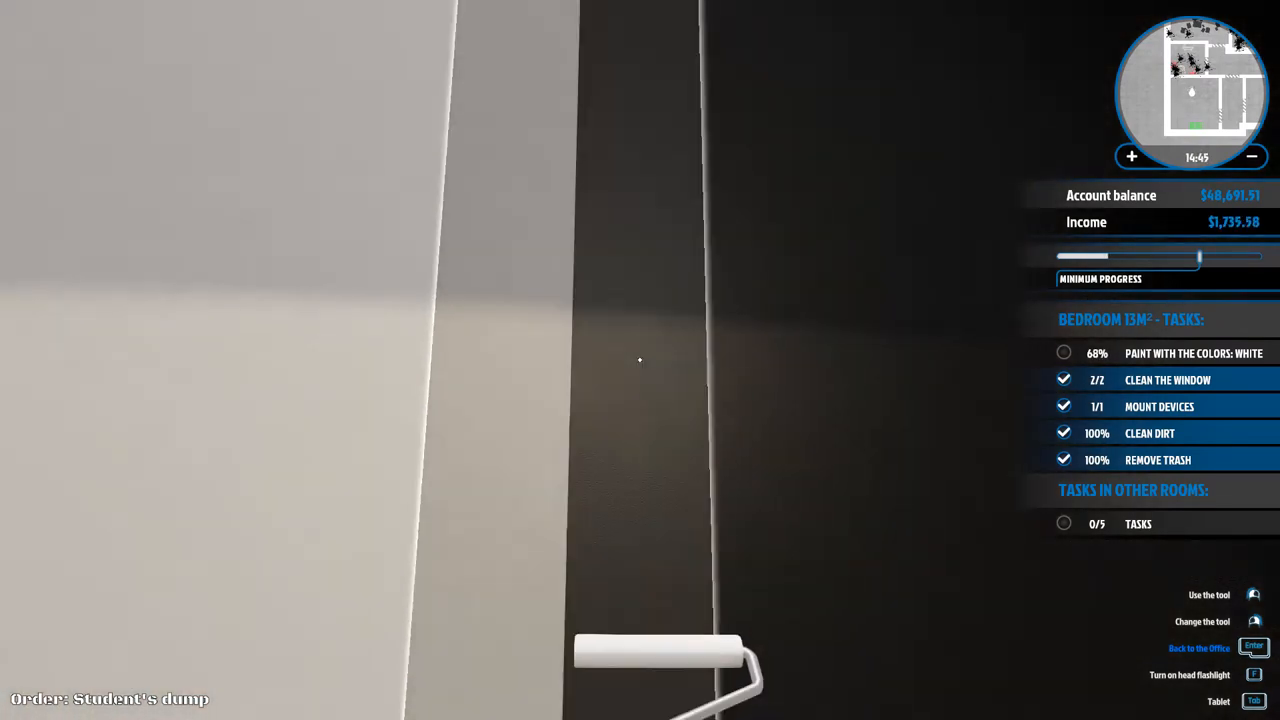
pyautogui.click(640, 360)
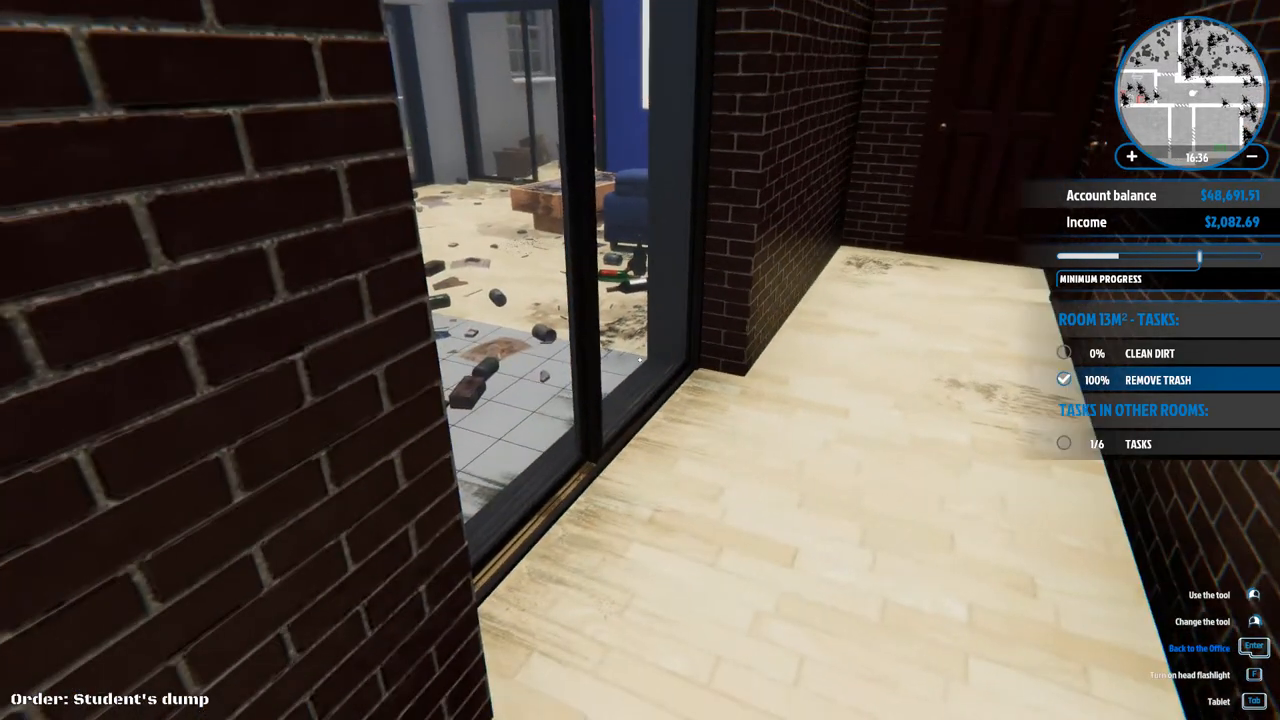
pyautogui.moveTo(640, 360)
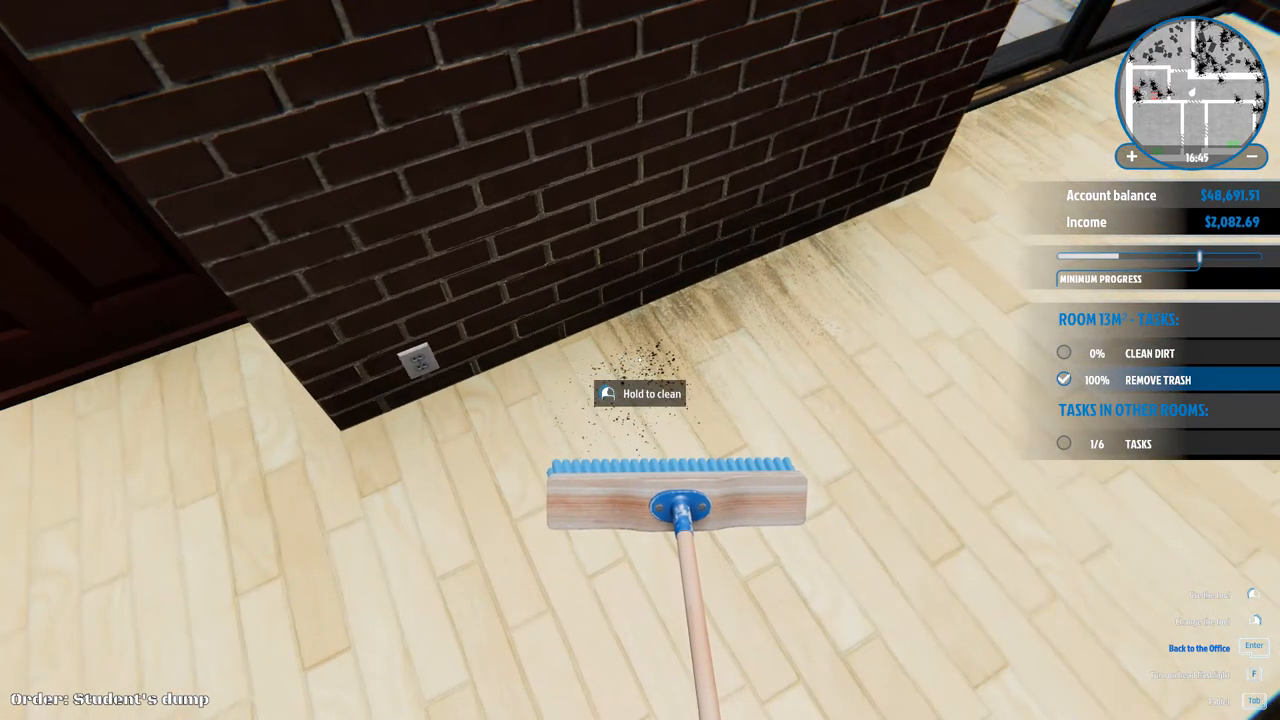
# Sweep the dirty floor patches in the small room by the door.
pyautogui.click(640, 400)
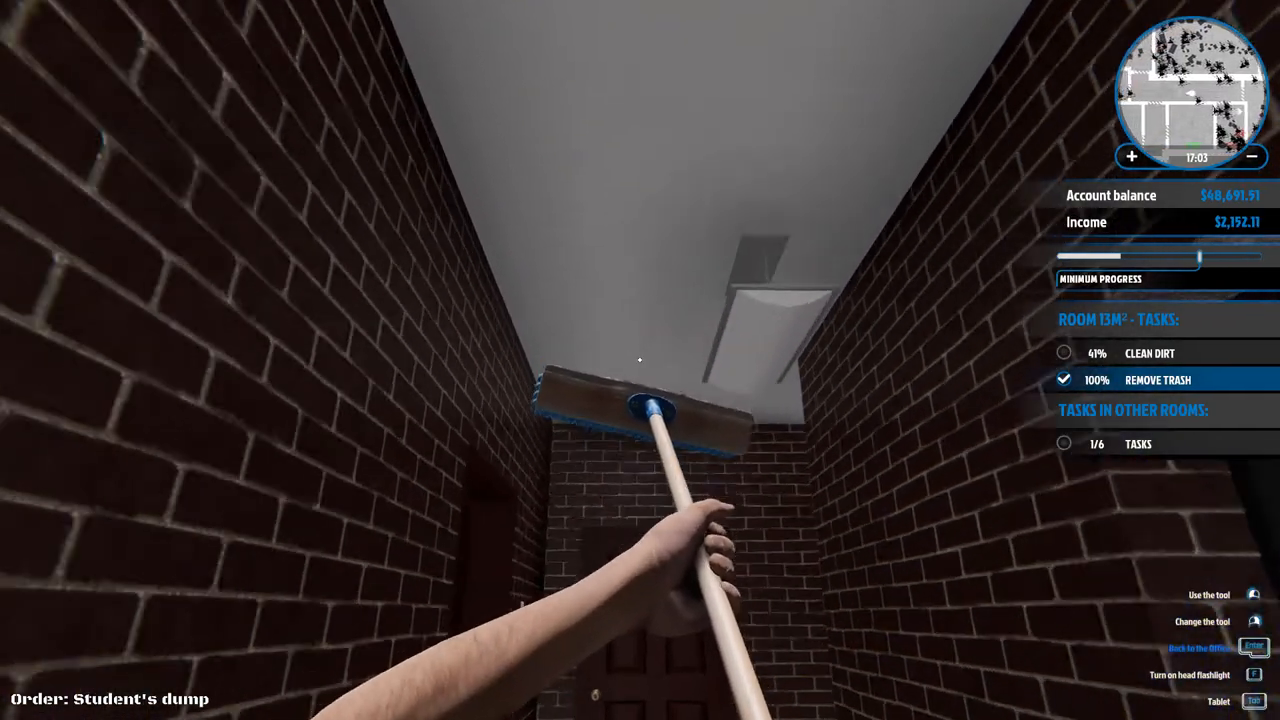
pyautogui.moveTo(640, 400)
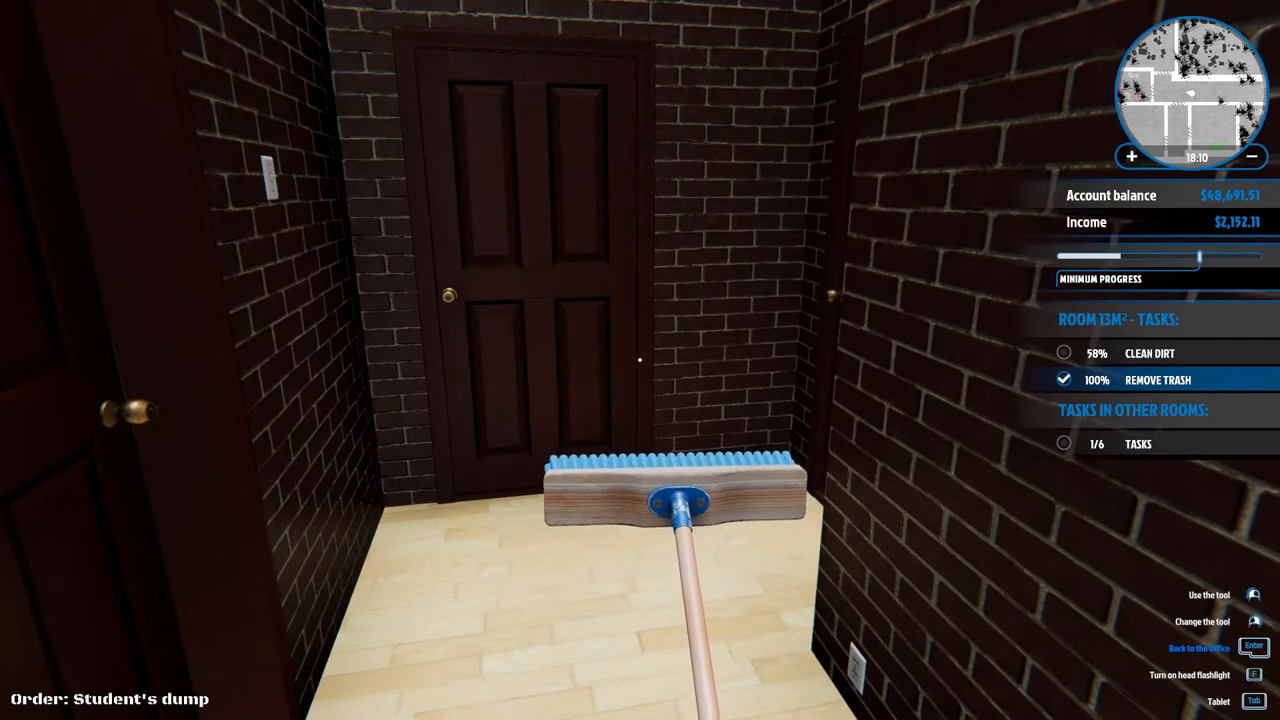
pyautogui.moveTo(640, 360)
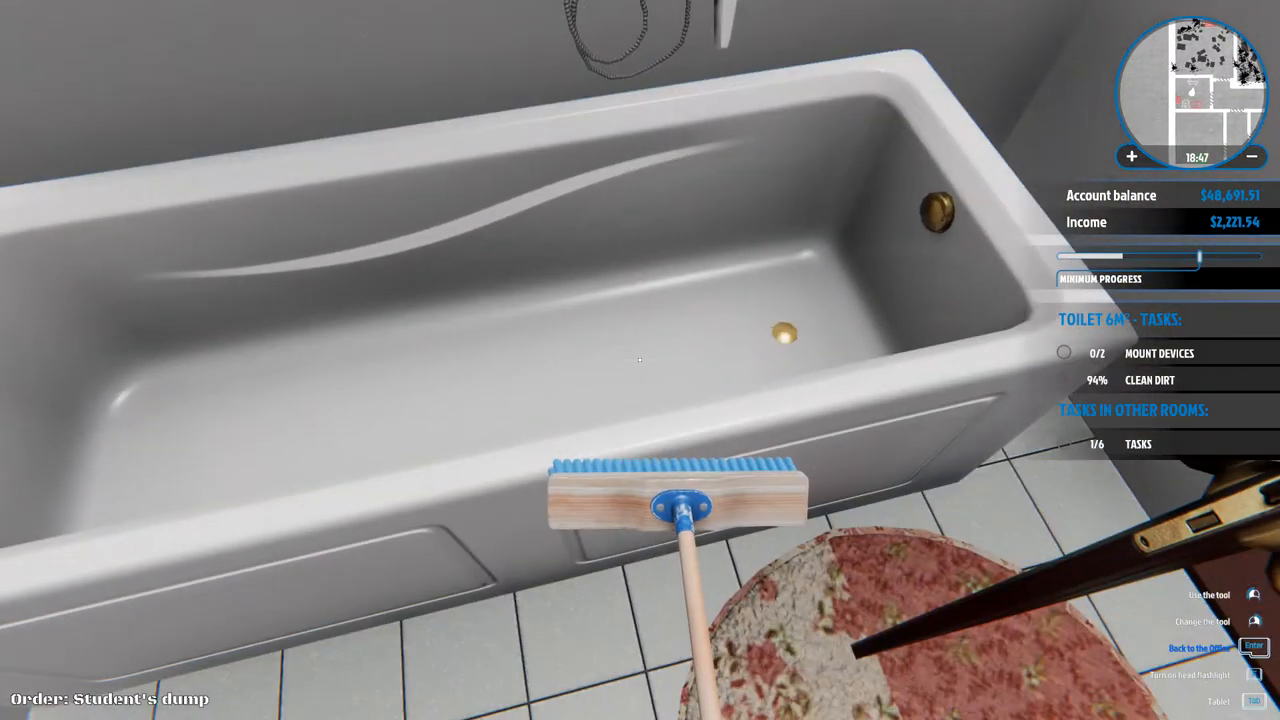
pyautogui.moveTo(640, 360)
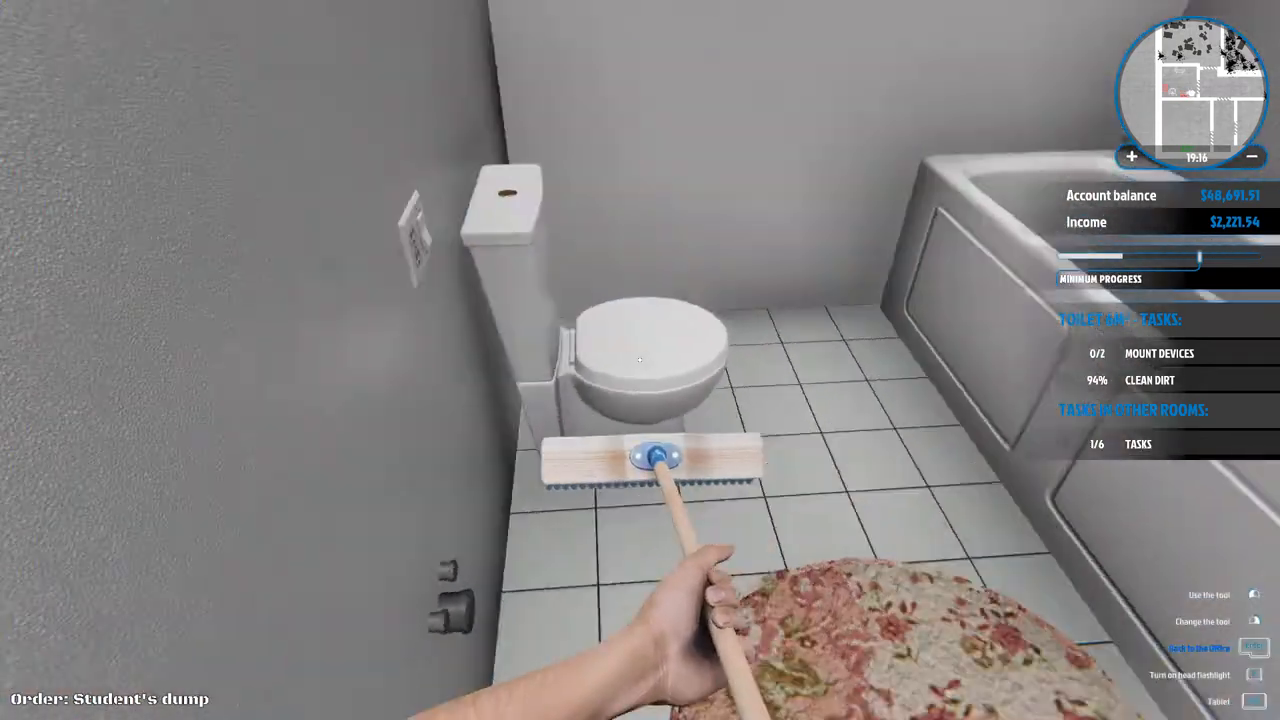
pyautogui.moveTo(640, 360)
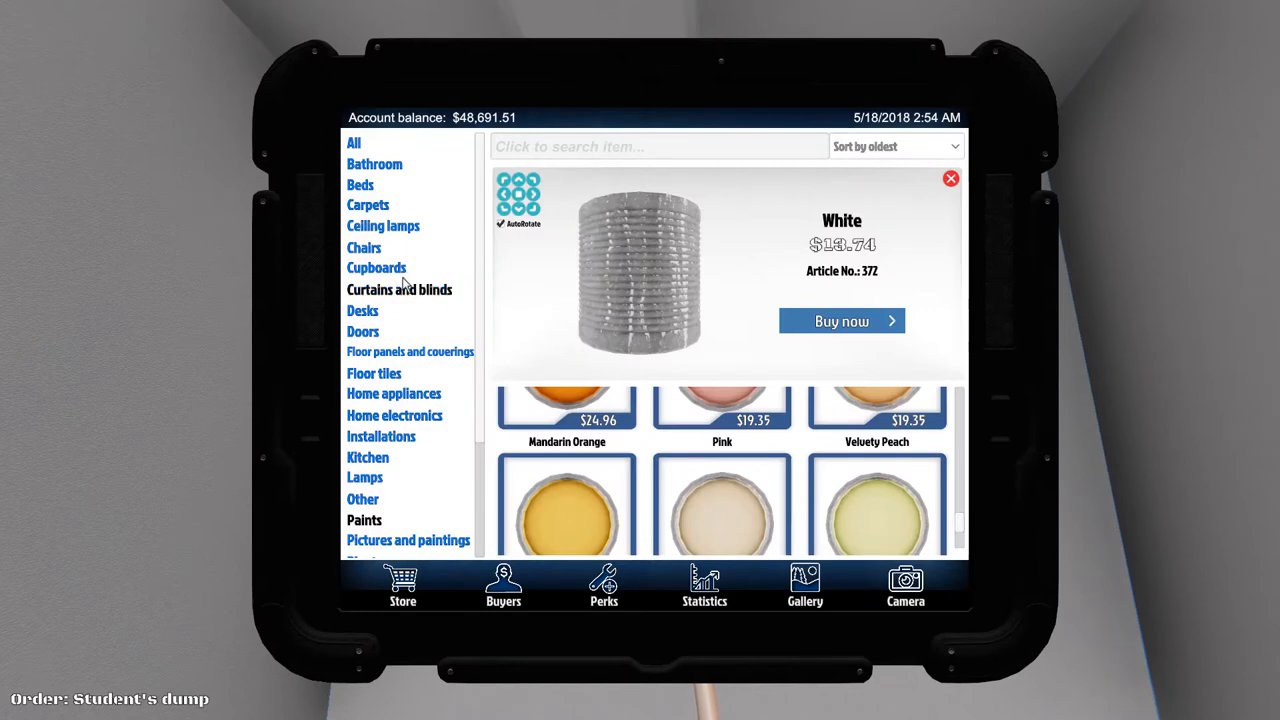
# Choose a category in the tablet store to browse its catalogue.
pyautogui.click(380, 436)
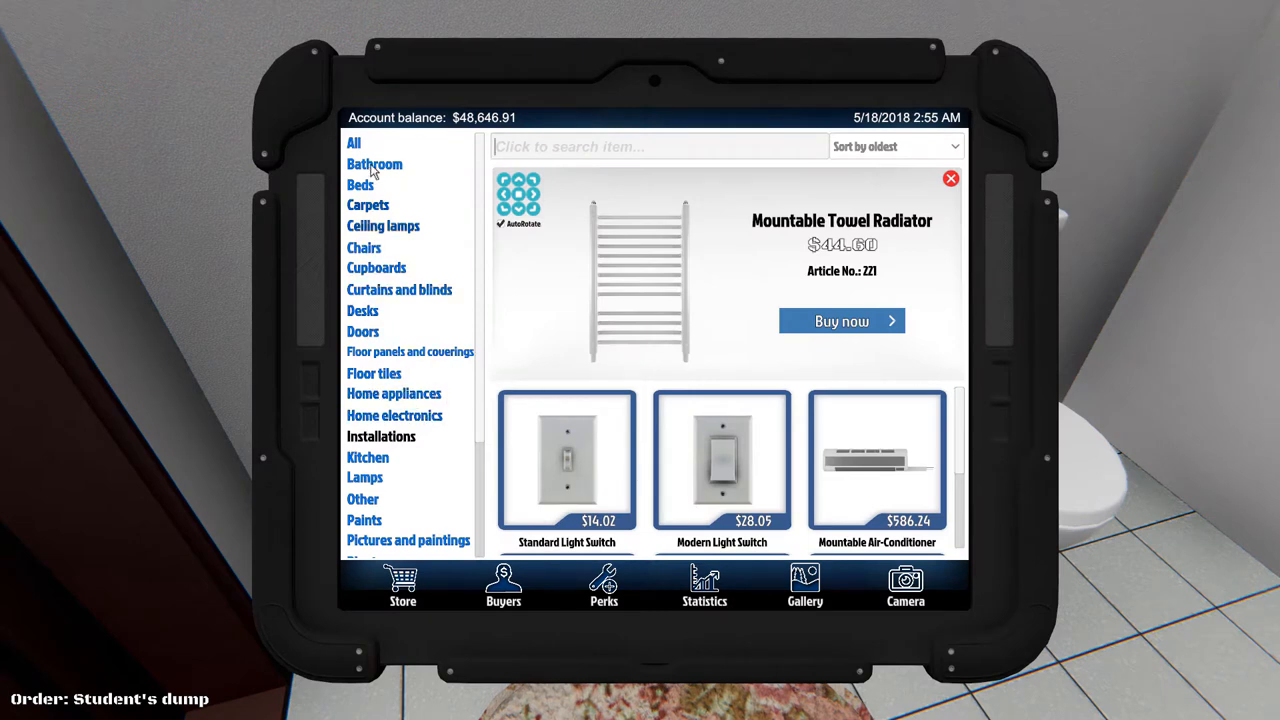
# Browse the Bathroom fixtures, buy the Mountable Sink and start positioning it.
pyautogui.click(374, 164)
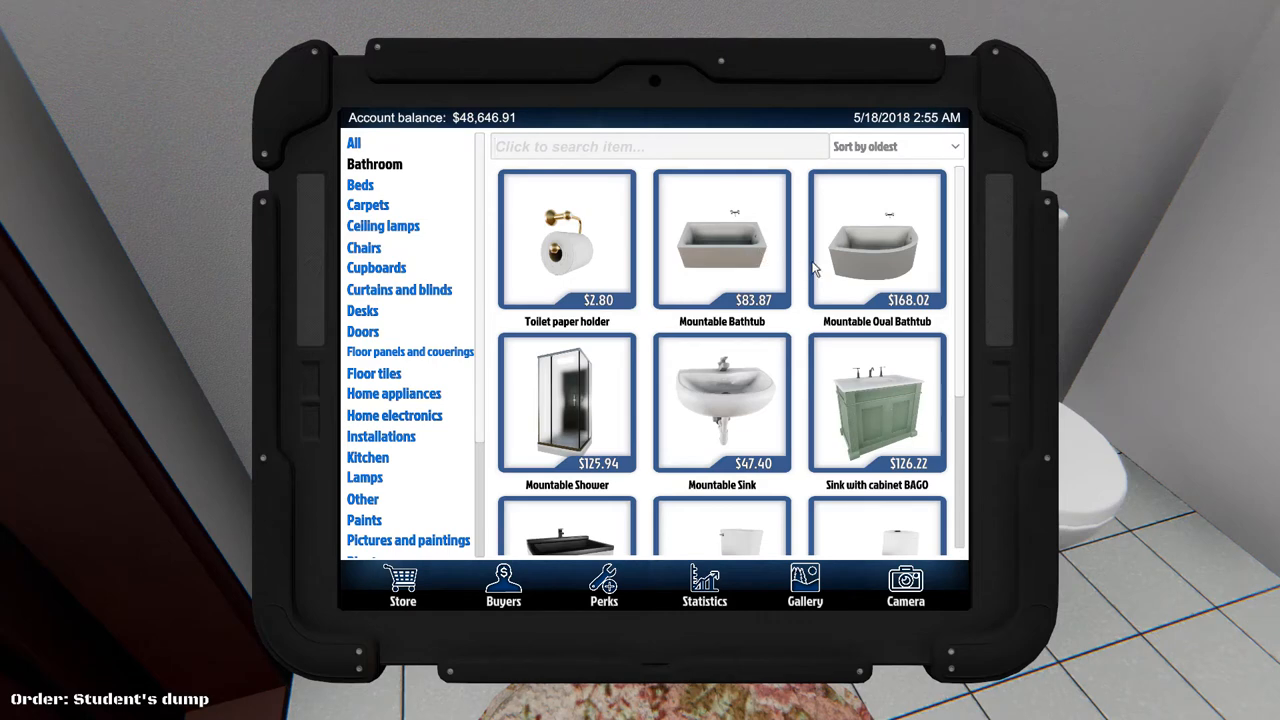
pyautogui.moveTo(724, 410)
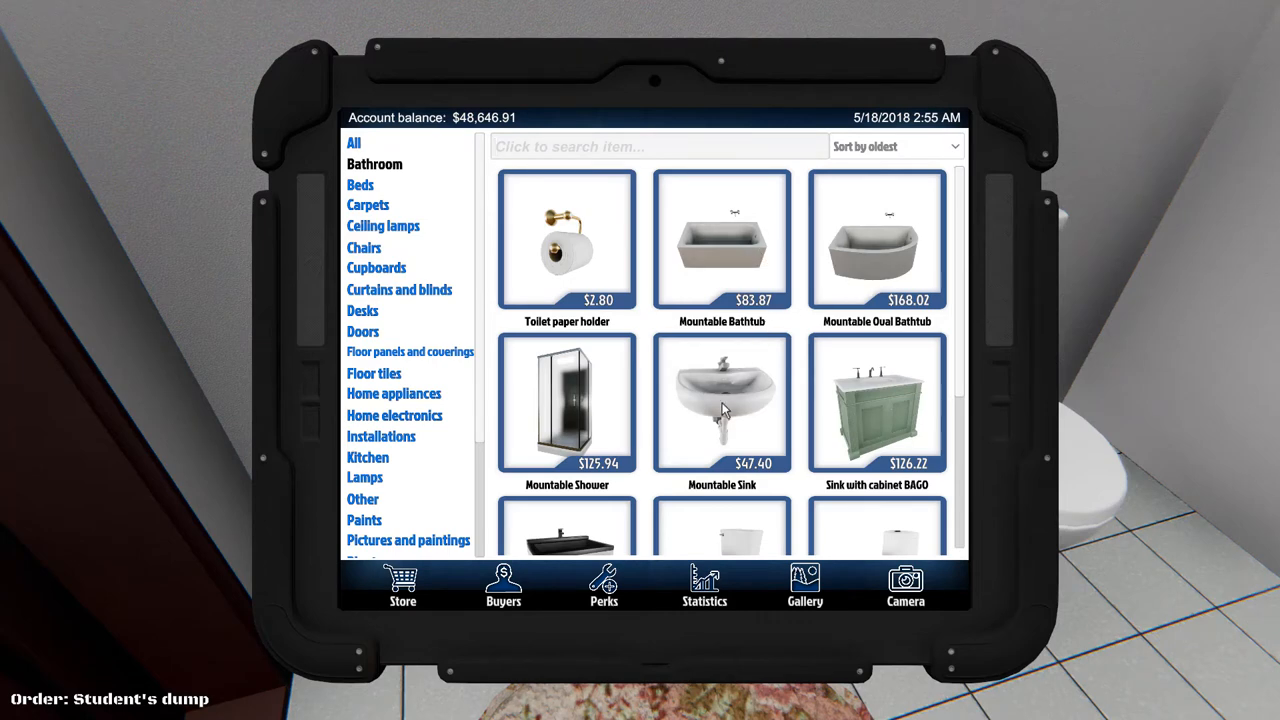
pyautogui.scroll(-3)
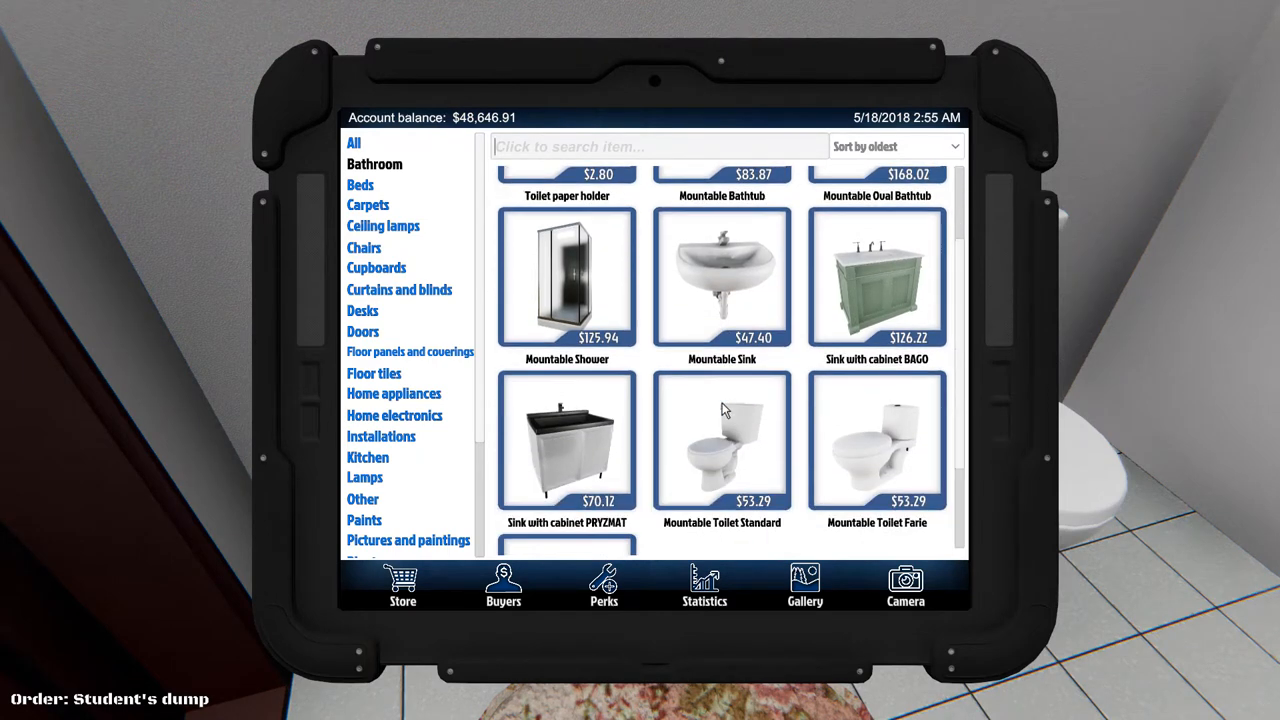
pyautogui.scroll(-3)
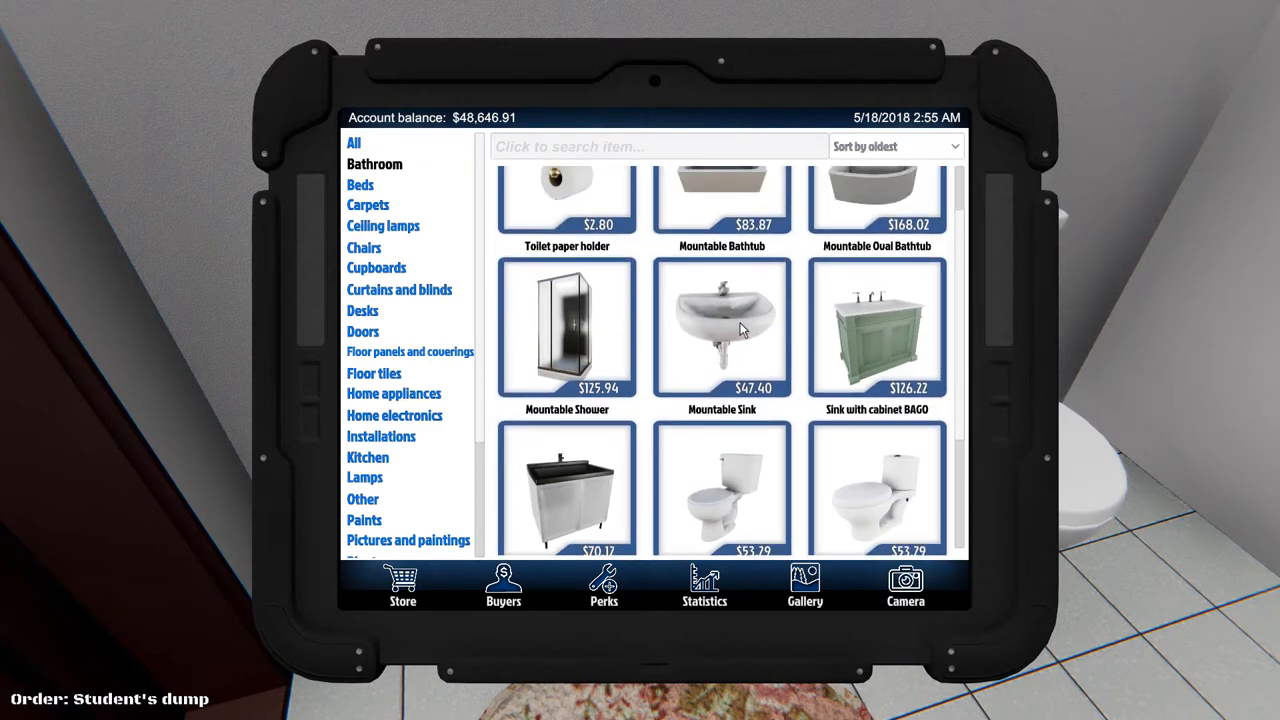
pyautogui.click(722, 328)
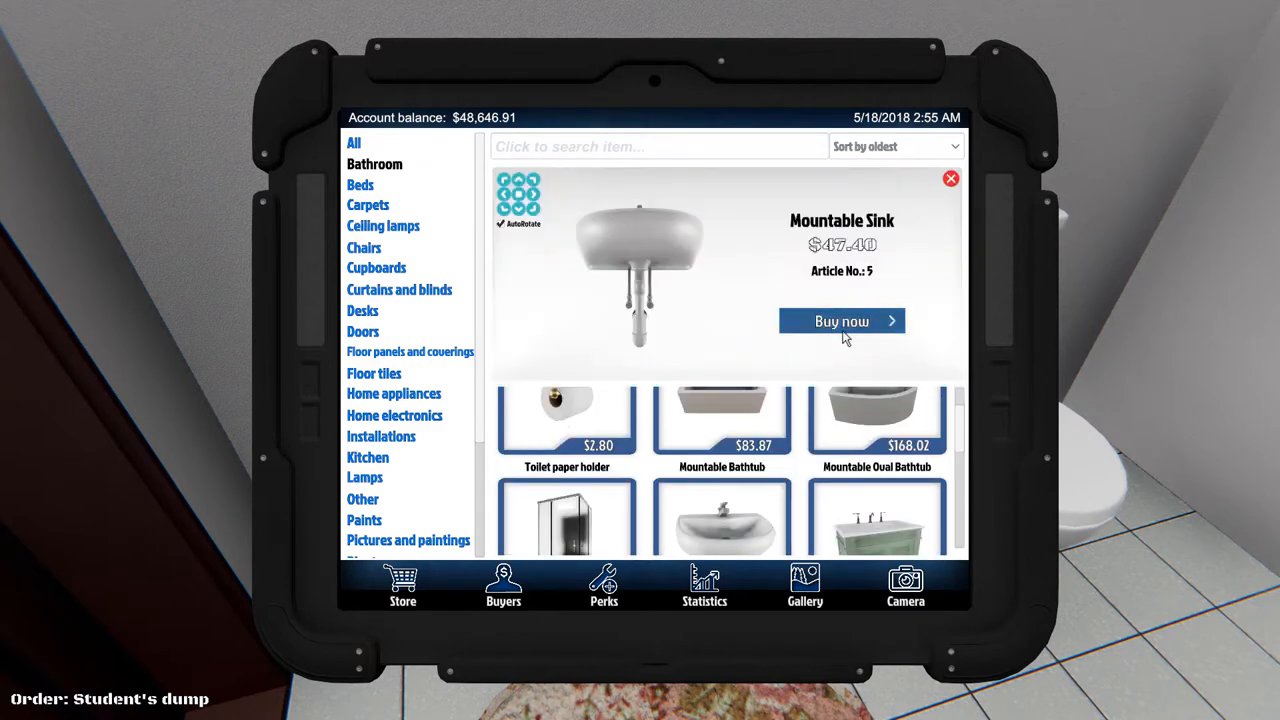
pyautogui.click(840, 320)
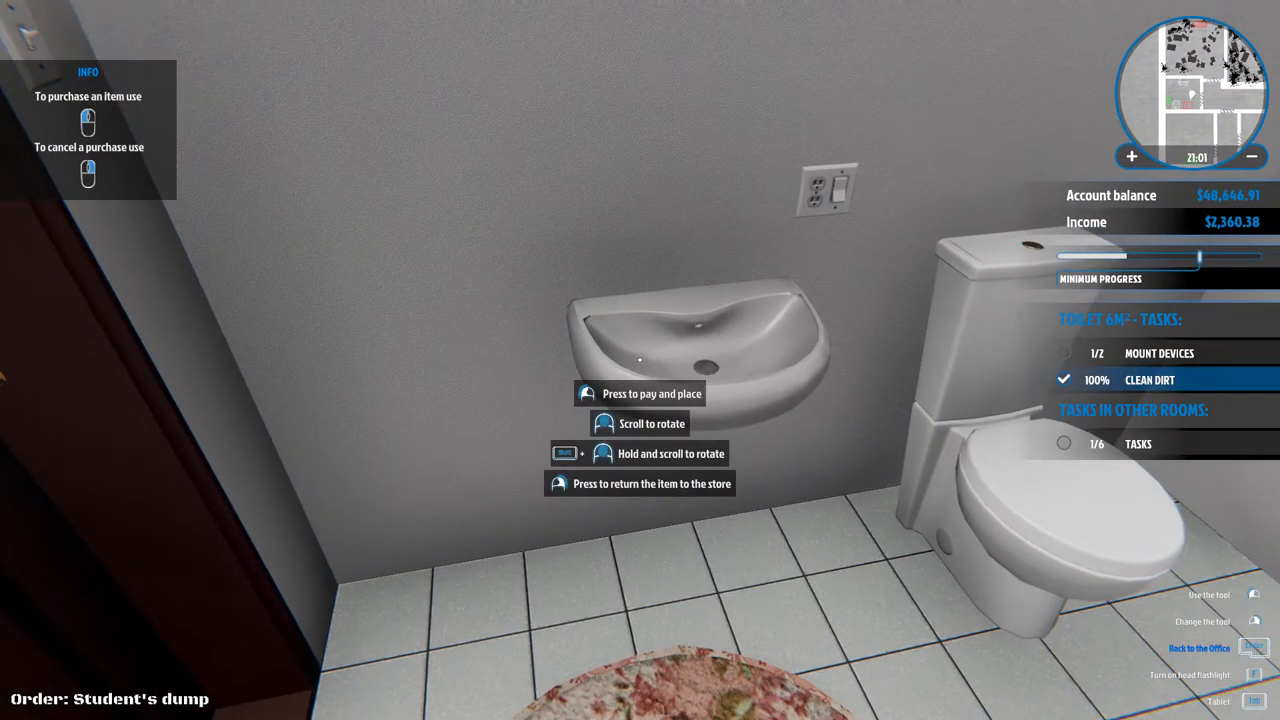
# Pay for and fix the sink on the wall beside the toilet.
pyautogui.click(652, 392)
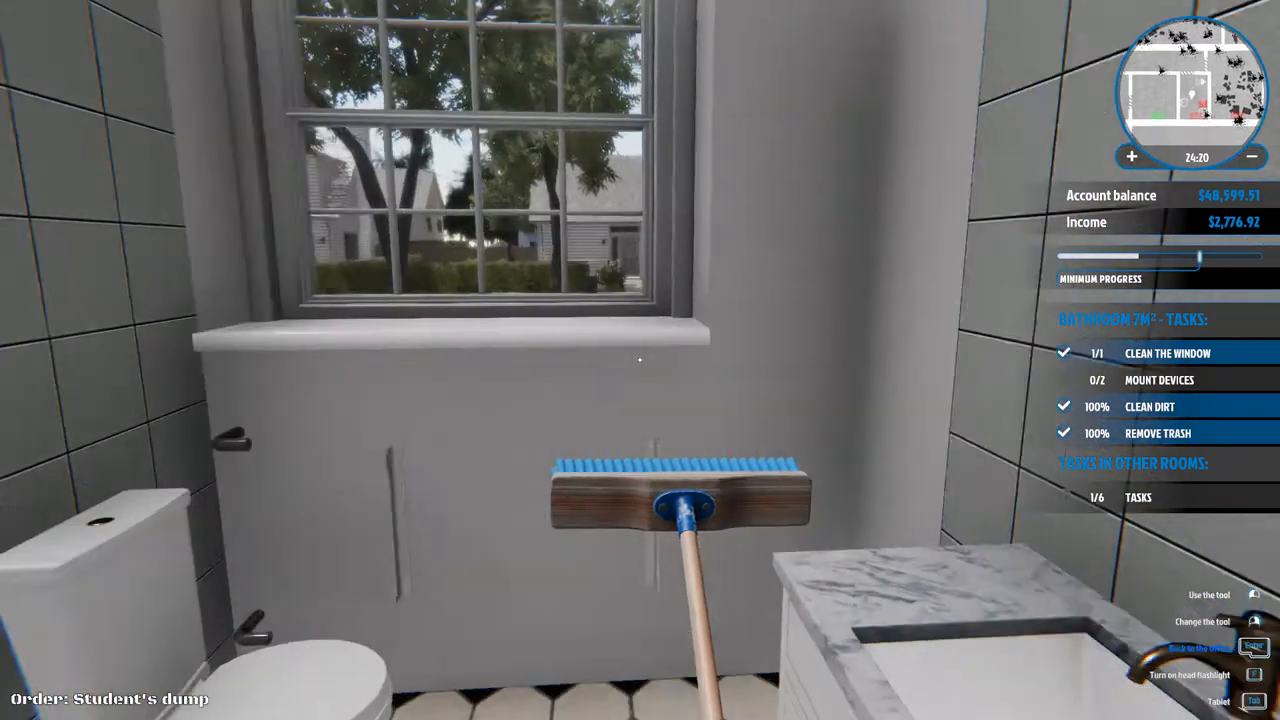
pyautogui.moveTo(640, 360)
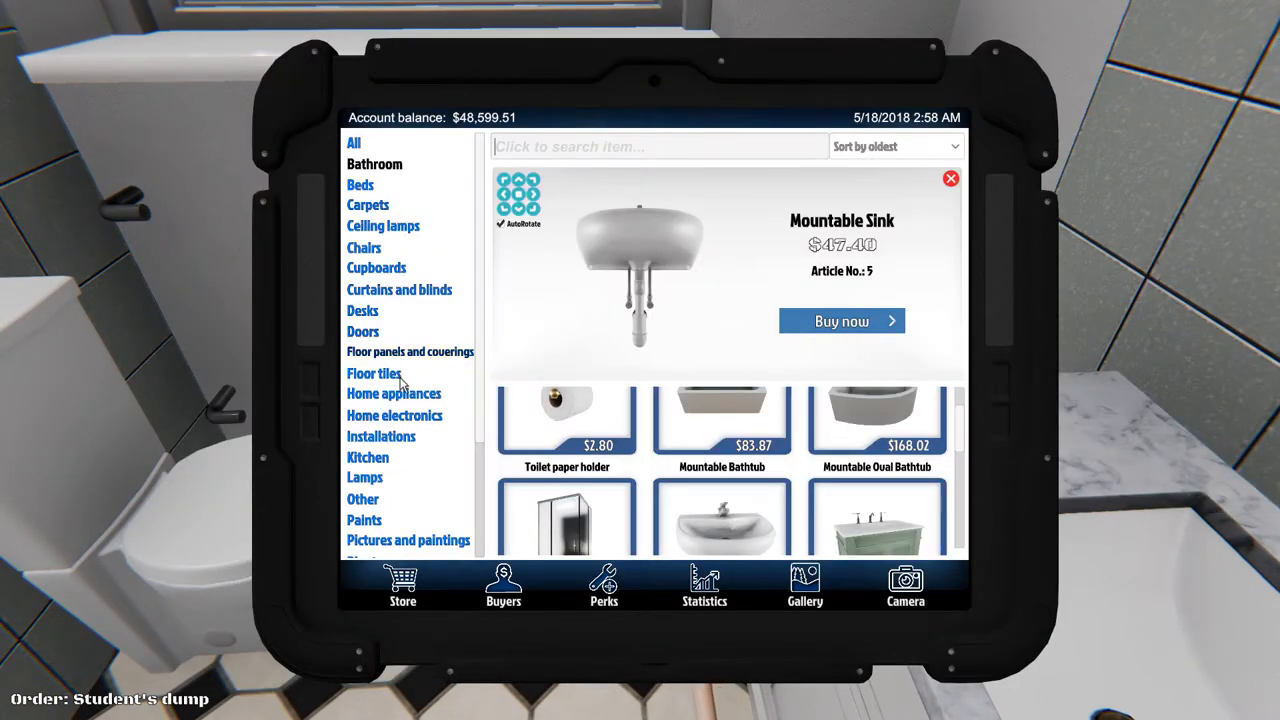
# Buy a Radiator from the store's Installations category.
pyautogui.click(380, 436)
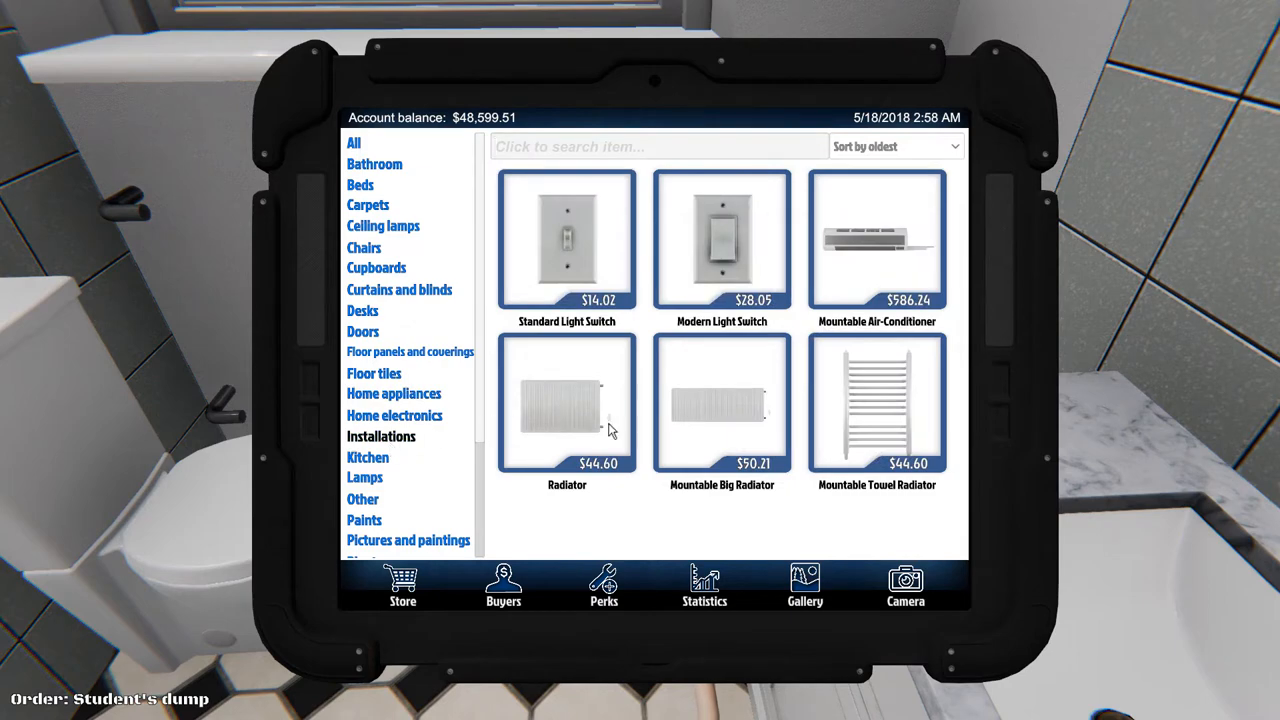
pyautogui.click(568, 404)
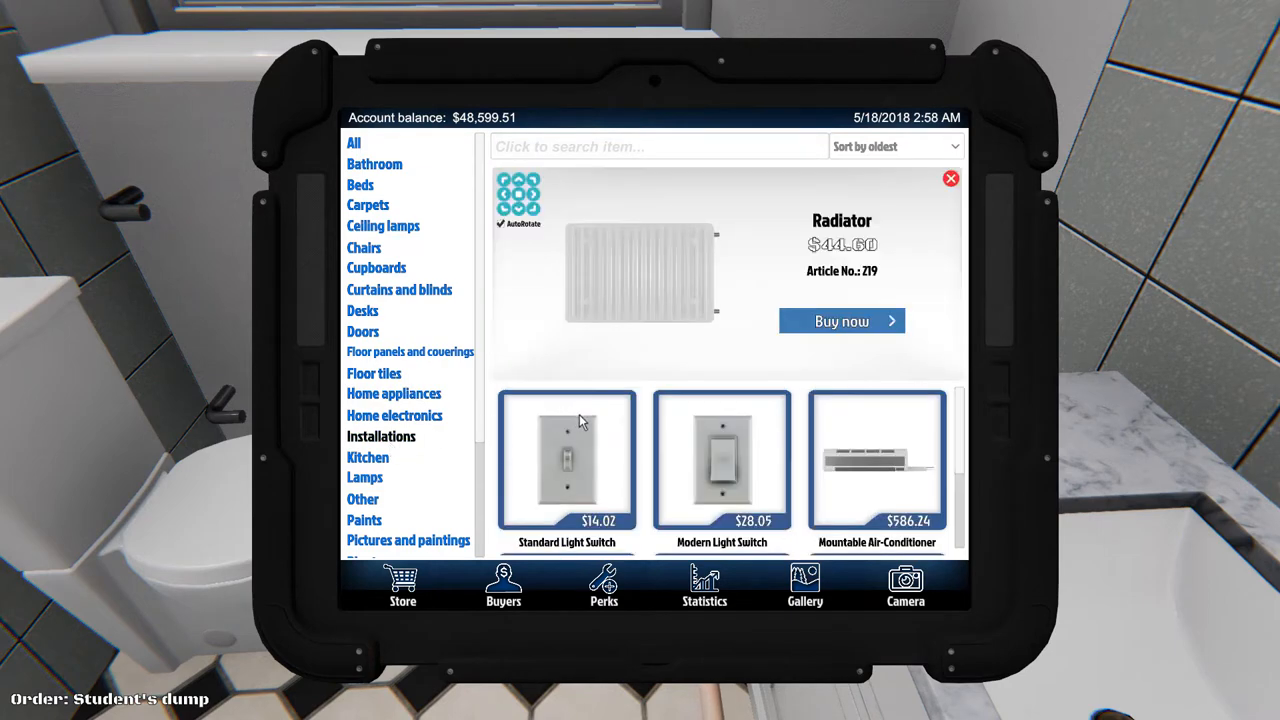
pyautogui.click(840, 320)
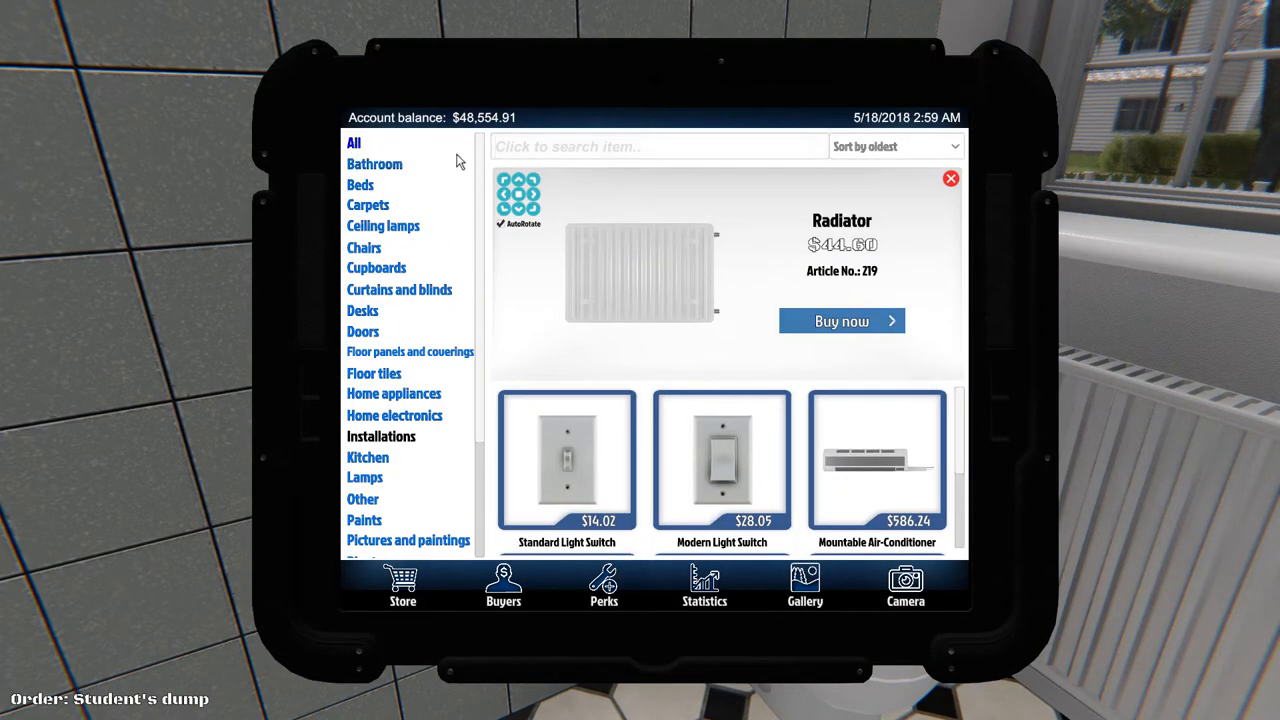
# Search the store's bathroom items for 'wash' and select the Mountable Washer for placement.
pyautogui.click(374, 164)
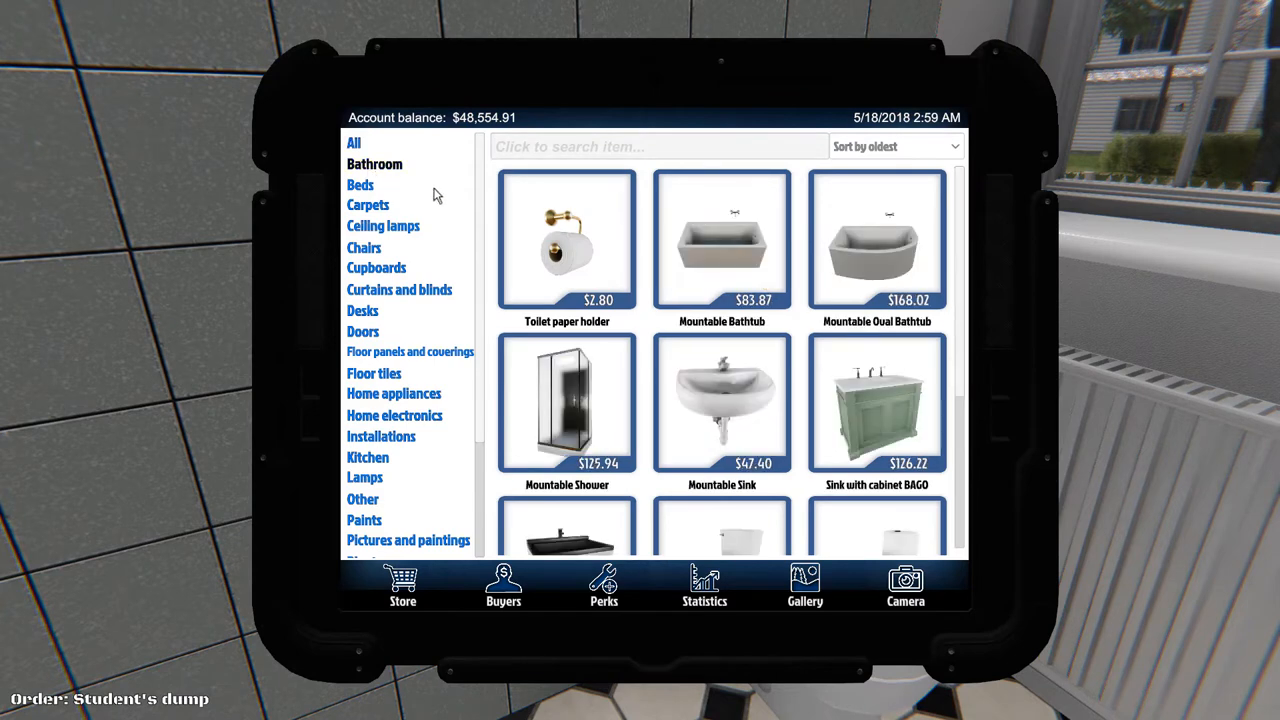
pyautogui.scroll(-3)
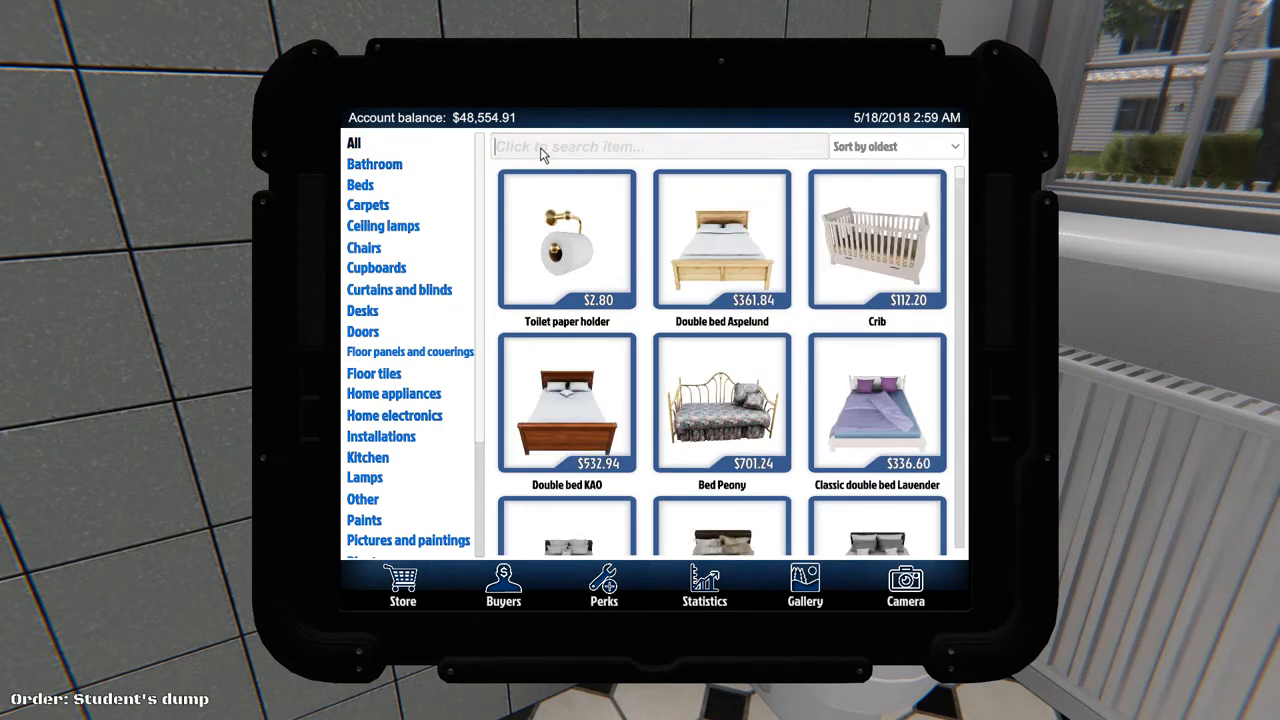
pyautogui.write('wash')
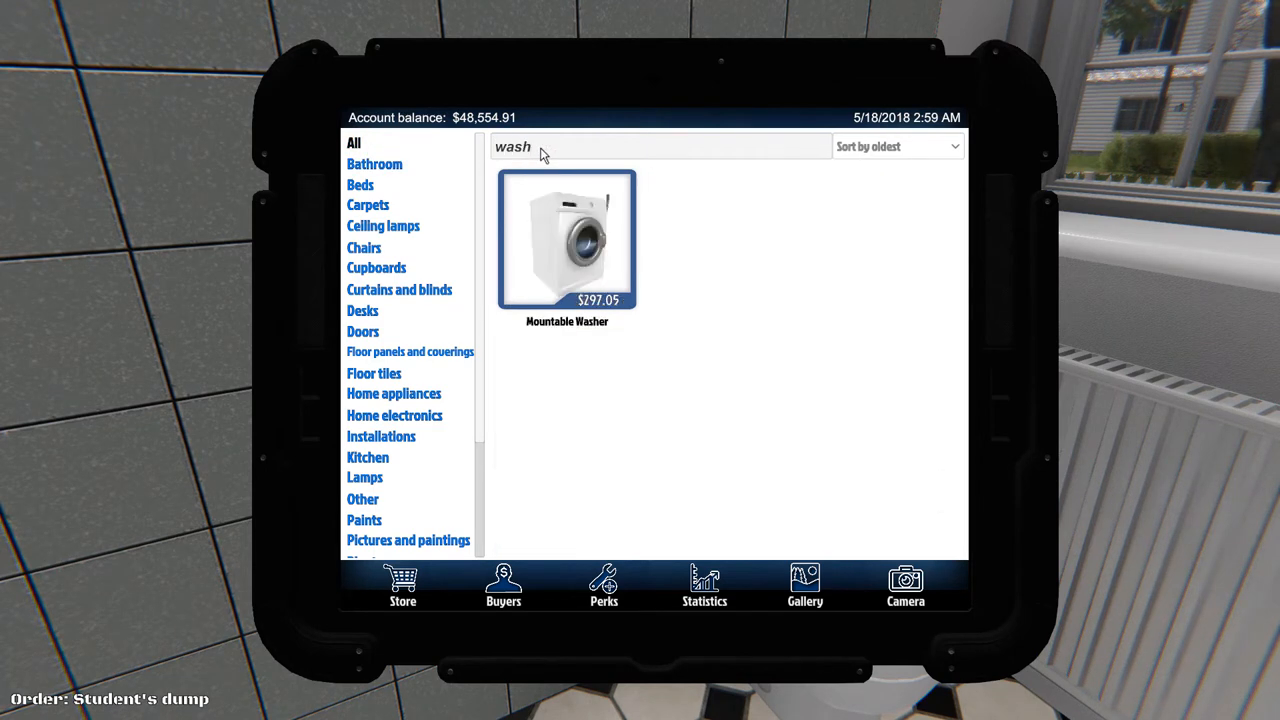
pyautogui.click(568, 240)
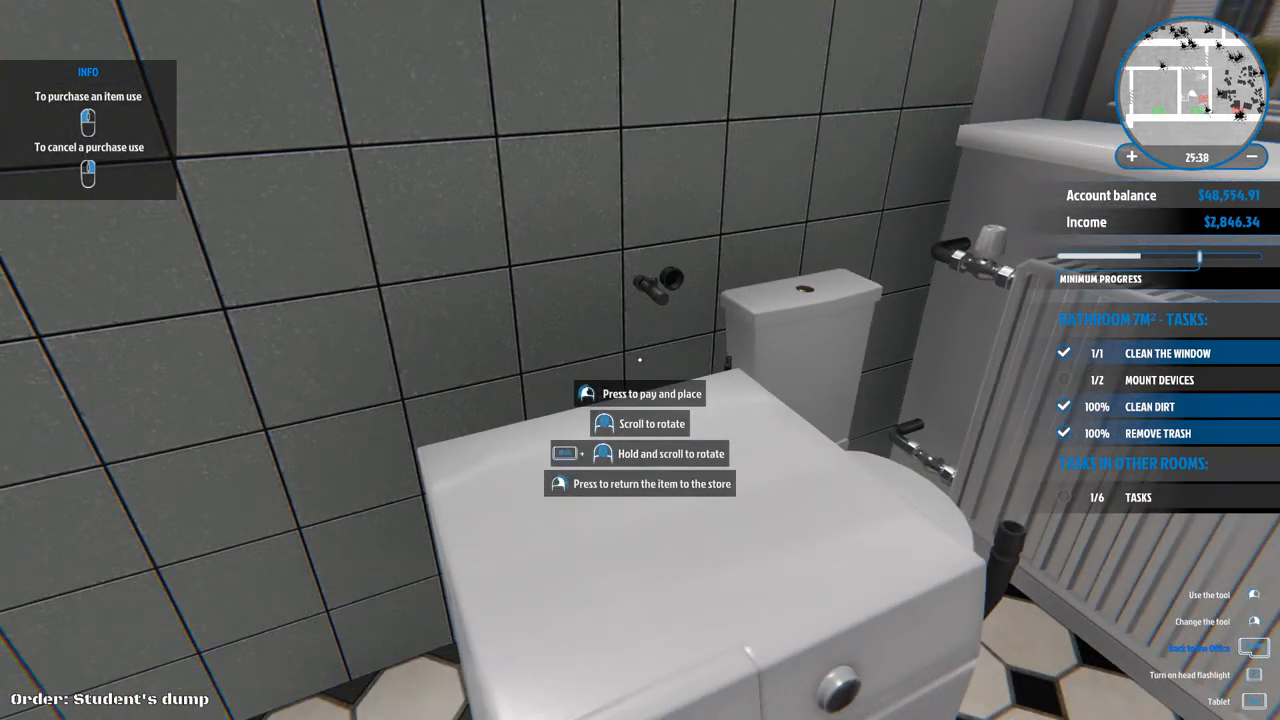
# Pay for the washer and set it down in the bathroom near the toilet.
pyautogui.click(640, 392)
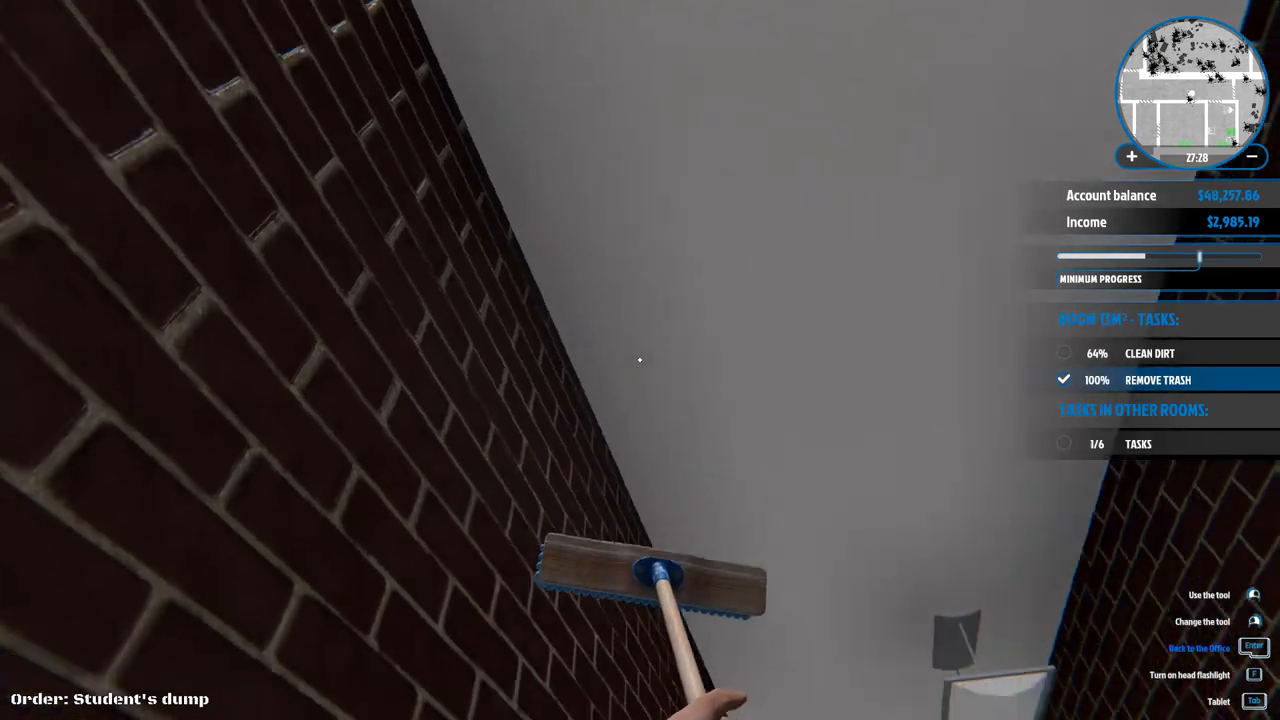
pyautogui.moveTo(640, 360)
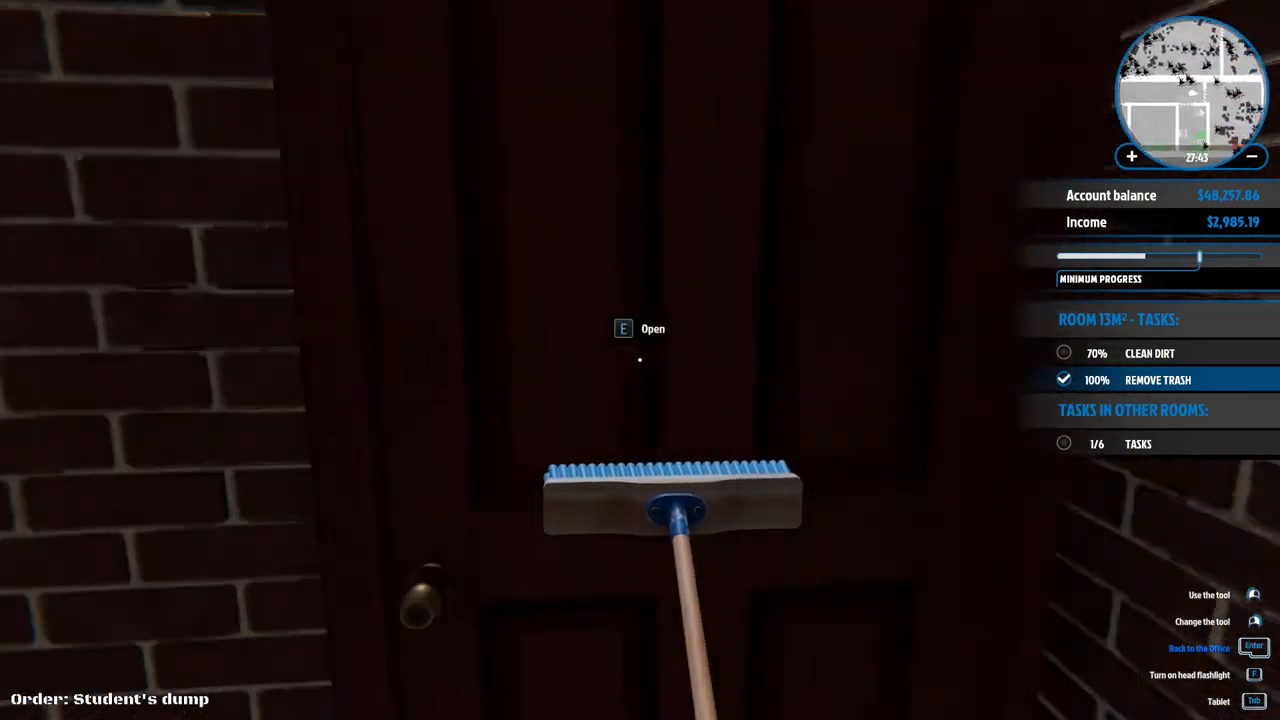
# Leave the small room through the door after scrubbing its walls to 70%.
pyautogui.press('e')
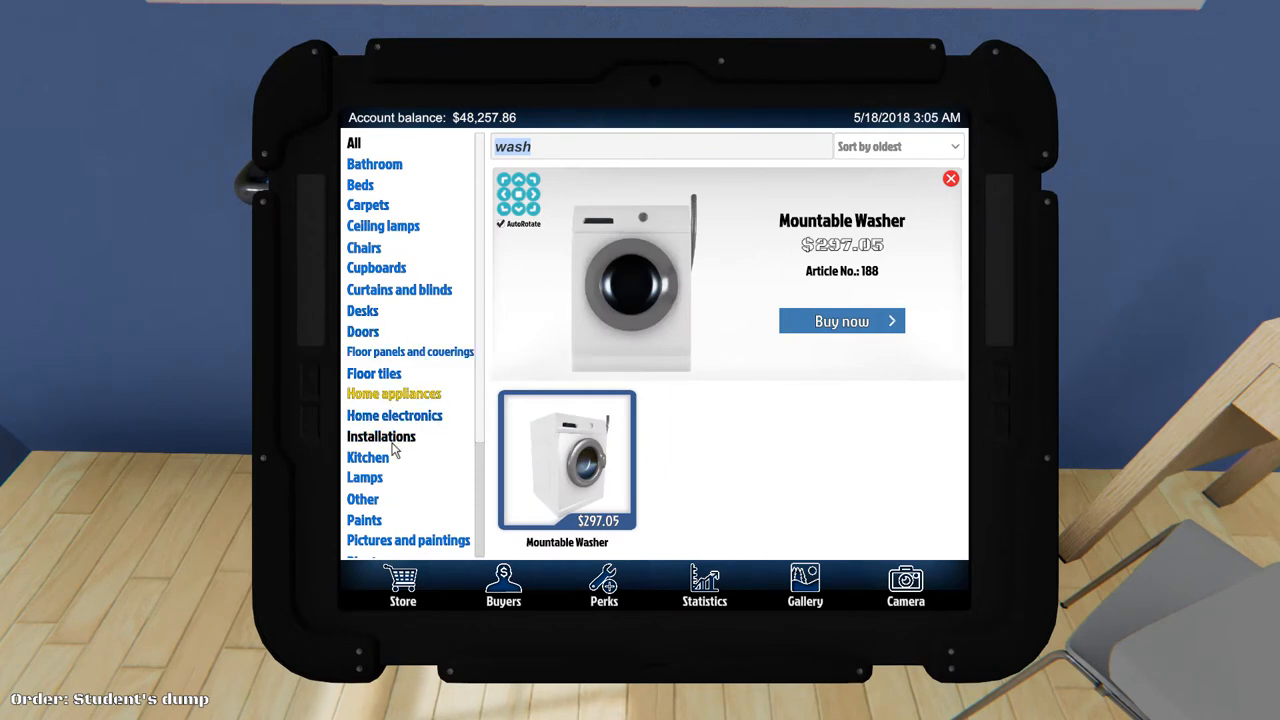
# Select the Radiator from the store's Installations category for the bedroom.
pyautogui.click(380, 436)
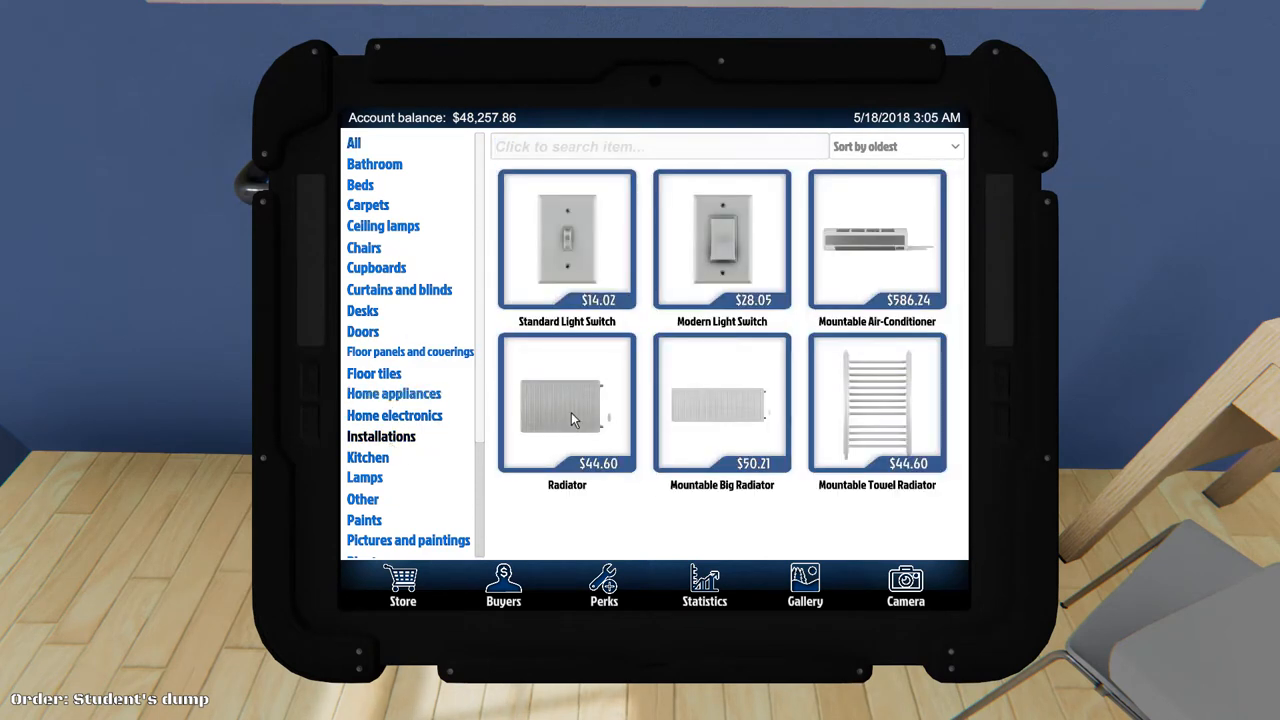
pyautogui.click(568, 404)
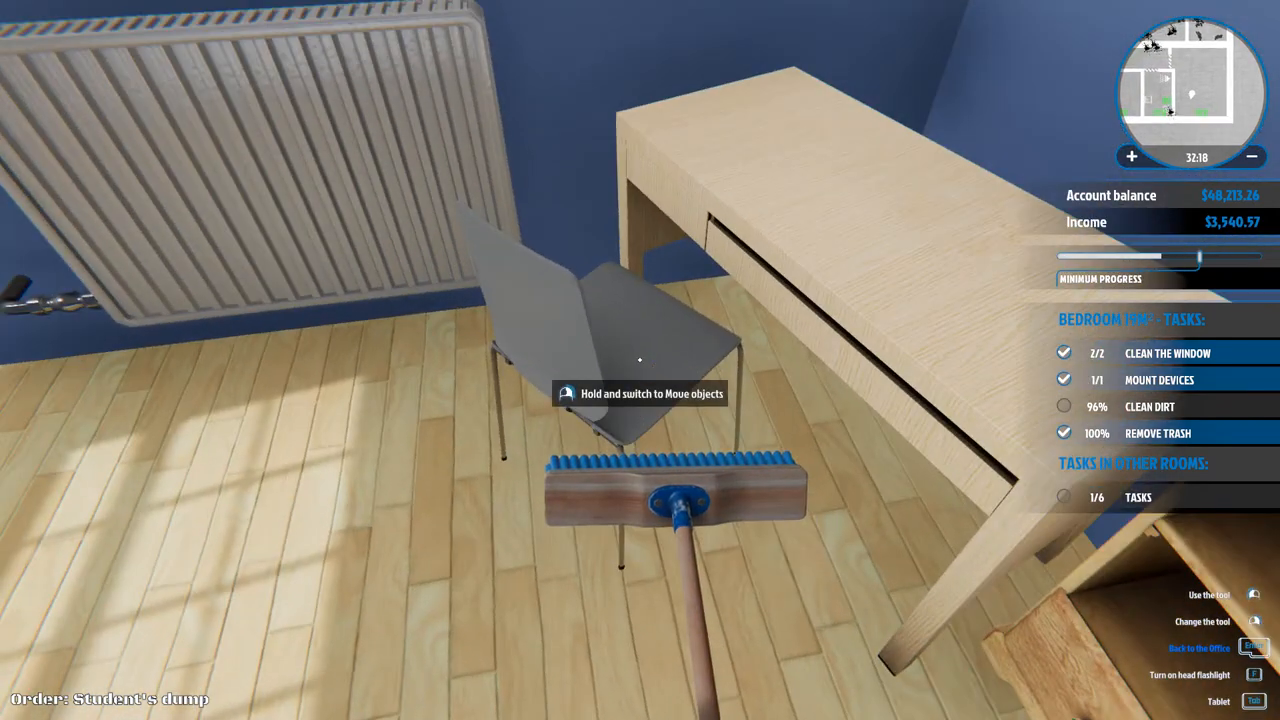
pyautogui.moveTo(640, 360)
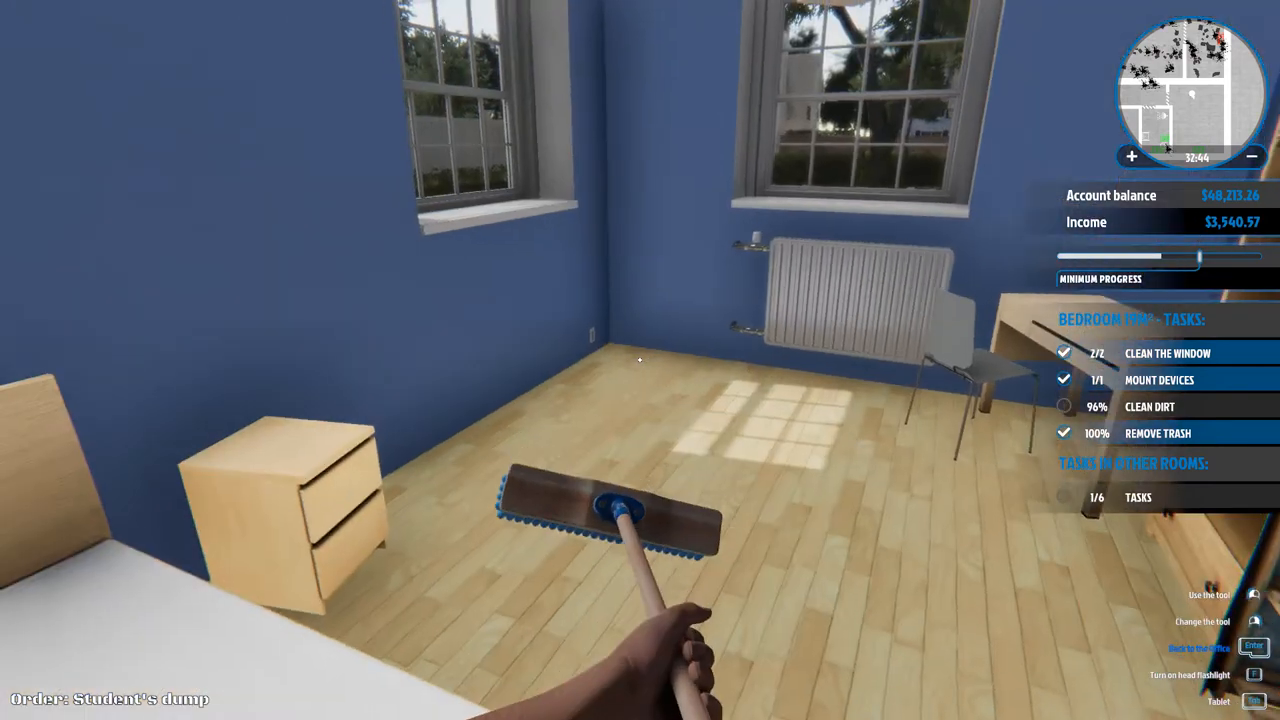
pyautogui.moveTo(640, 360)
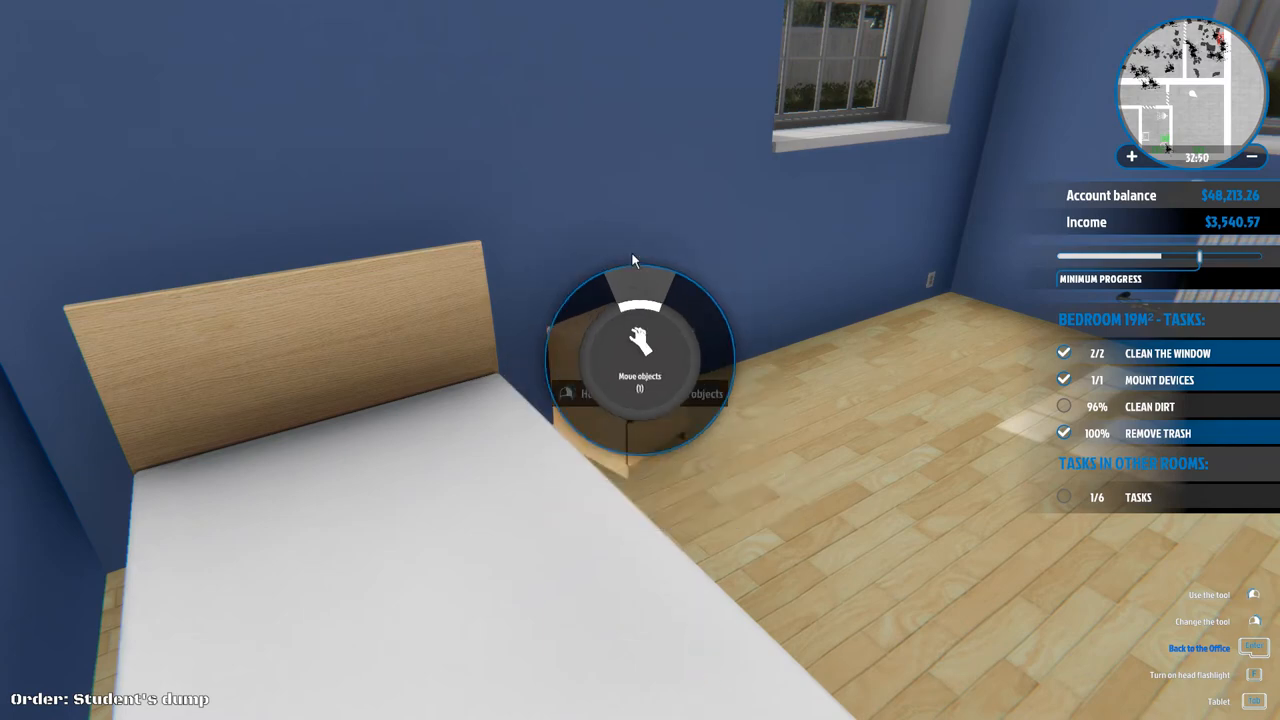
# Switch to Move Objects and lift the nightstand and the bed to expose hidden dirt.
pyautogui.click(640, 340)
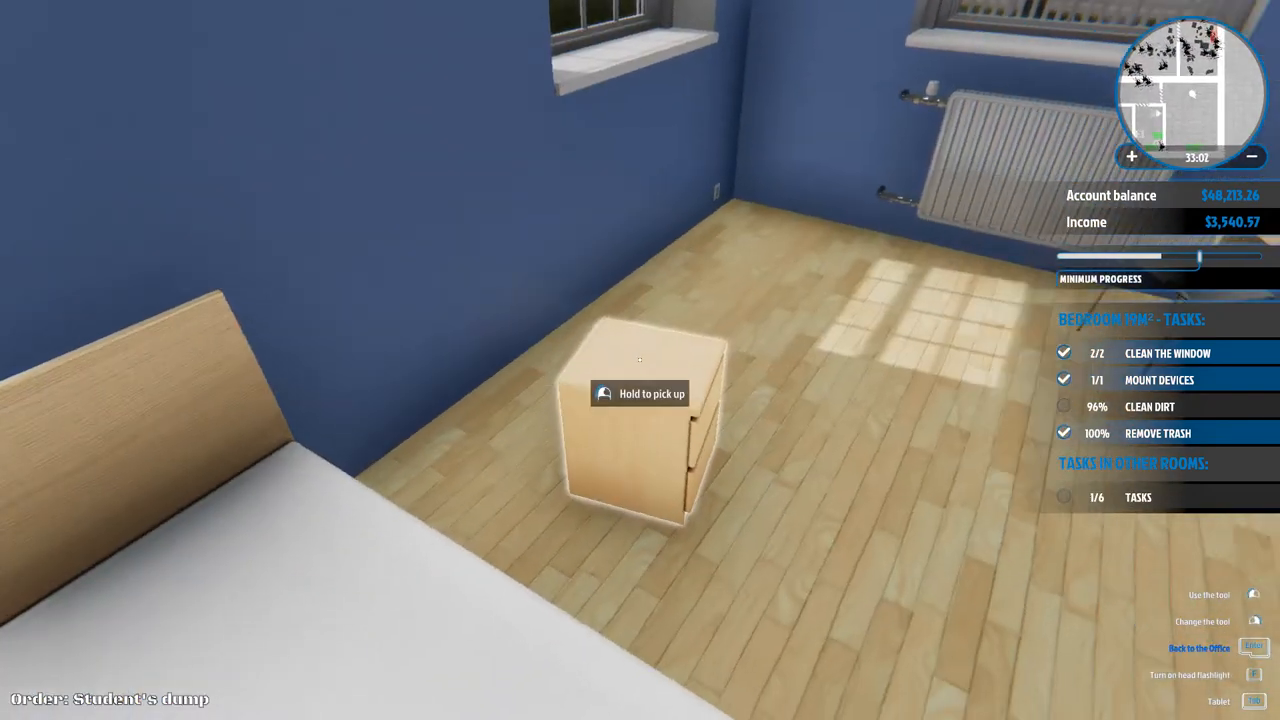
pyautogui.click(640, 392)
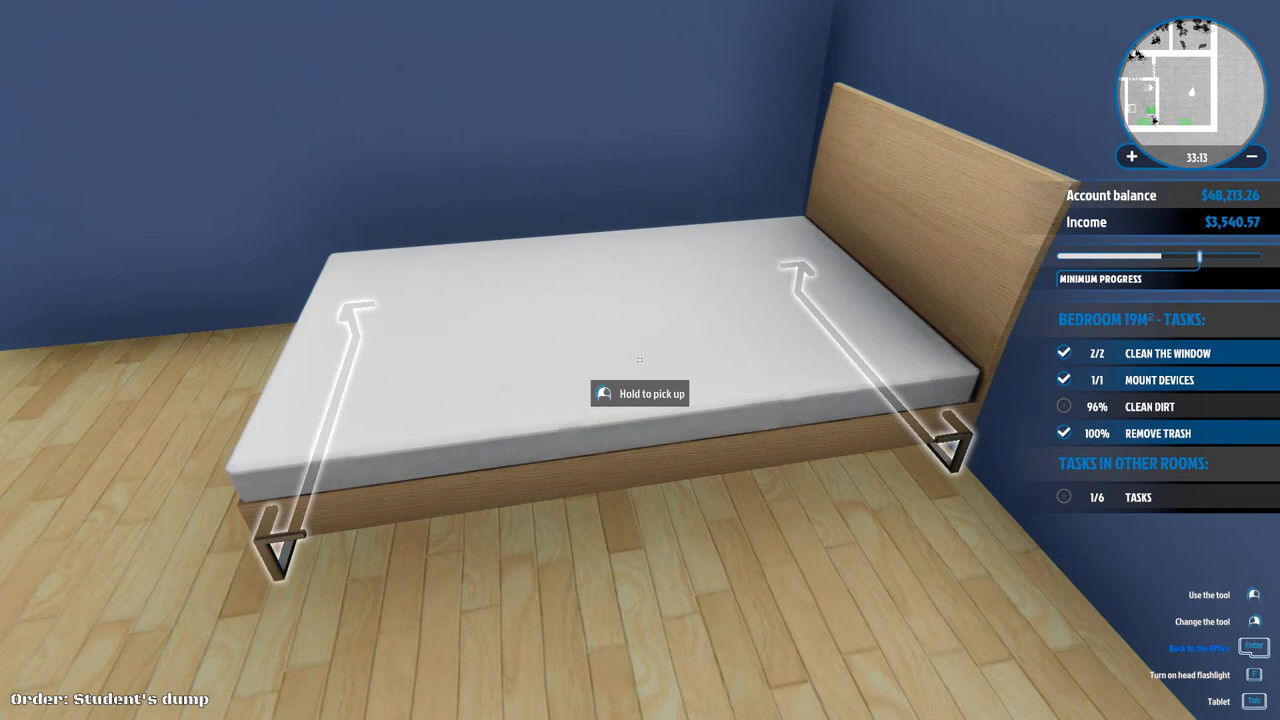
pyautogui.click(640, 392)
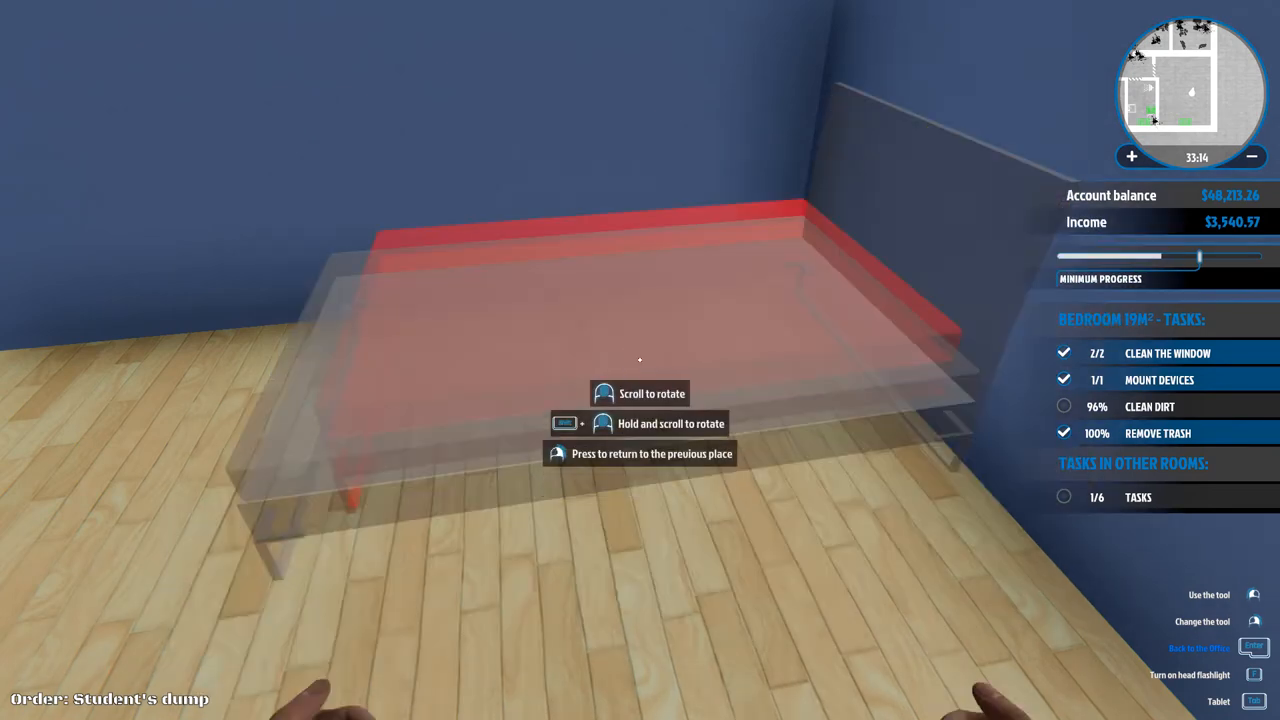